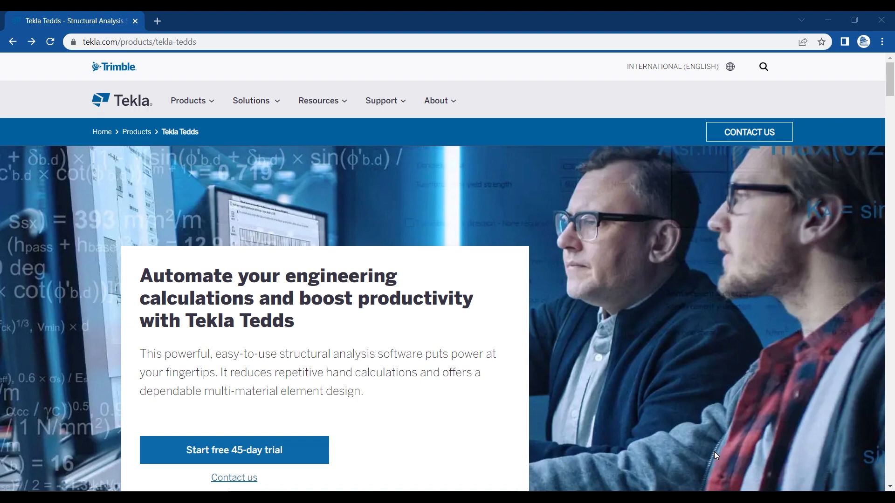
pyautogui.moveTo(3, 351)
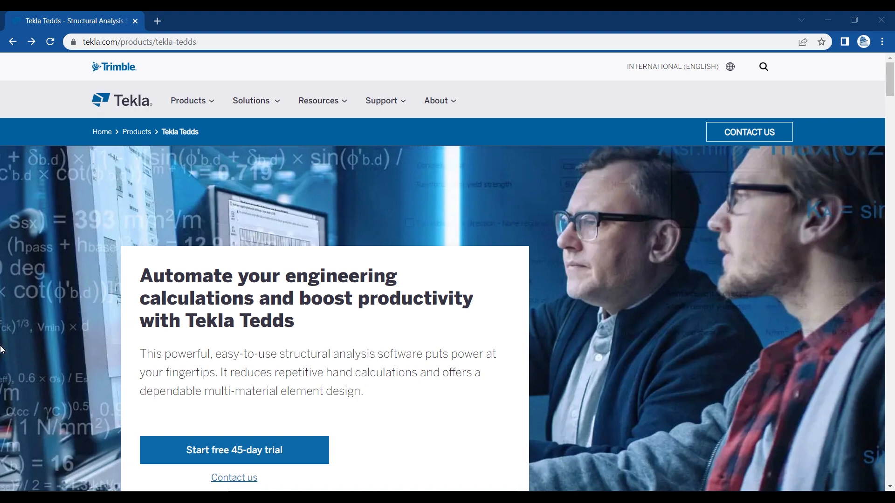
# Scroll the Tekla Tedds product page down to the foundation design and retaining wall cards.
pyautogui.scroll(-3)
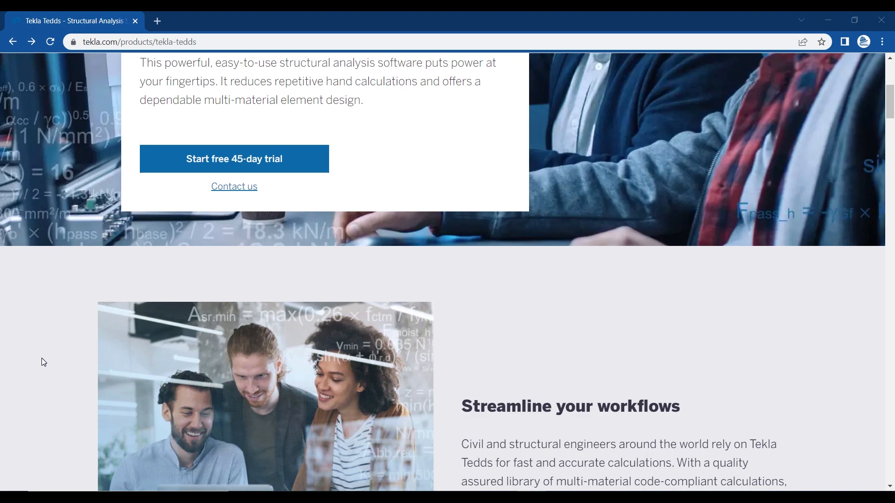
pyautogui.scroll(-3)
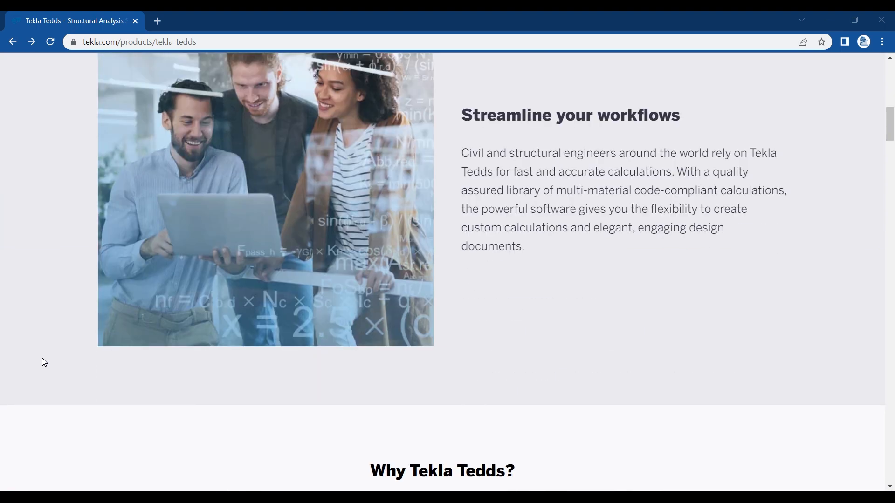
pyautogui.scroll(-3)
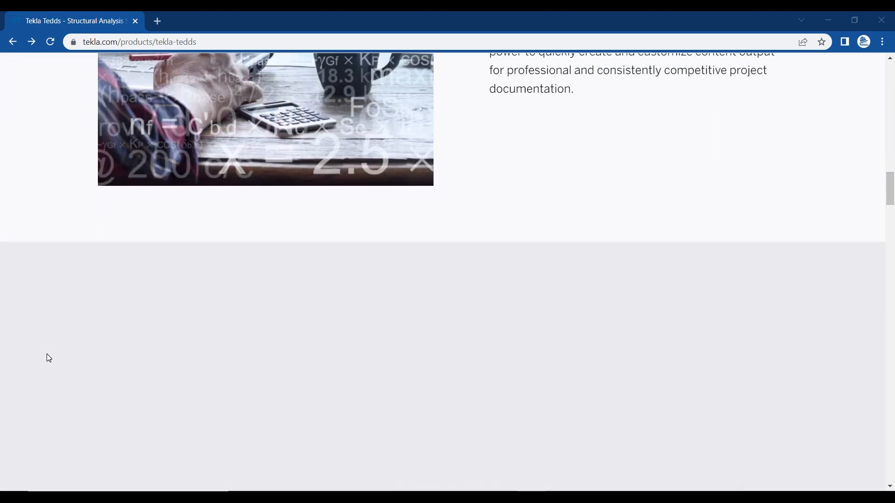
pyautogui.scroll(-3)
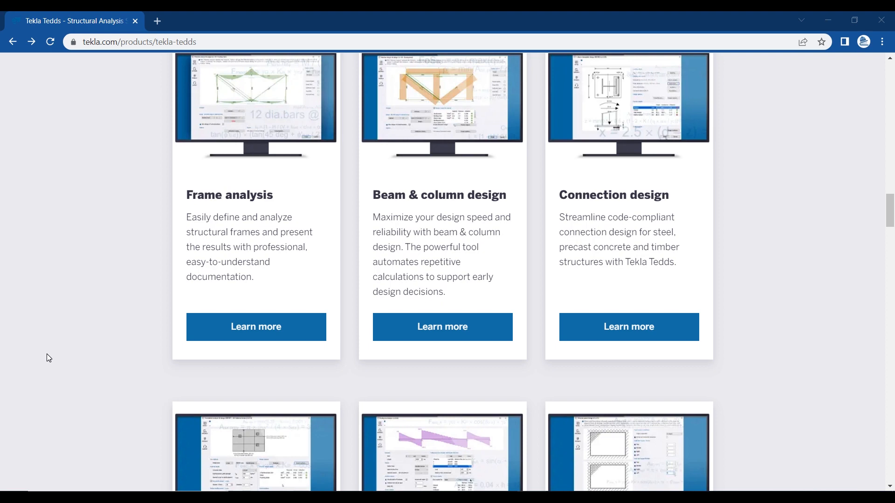
pyautogui.moveTo(56, 328)
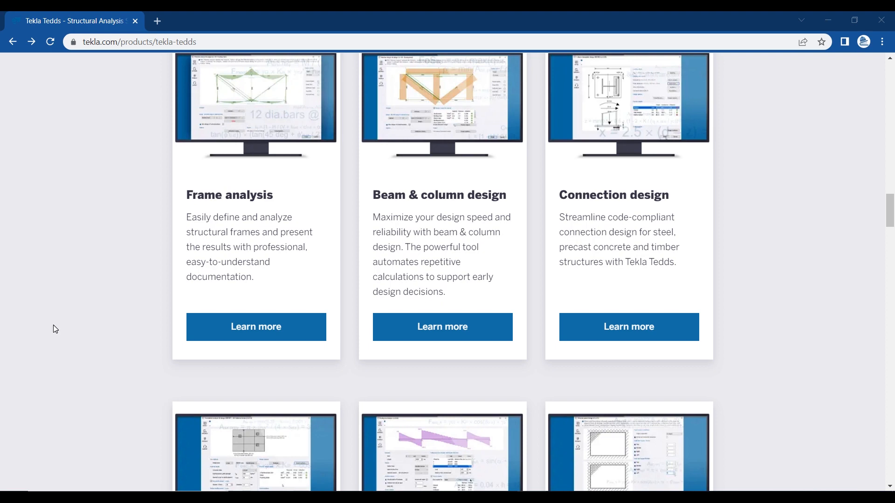
pyautogui.scroll(-3)
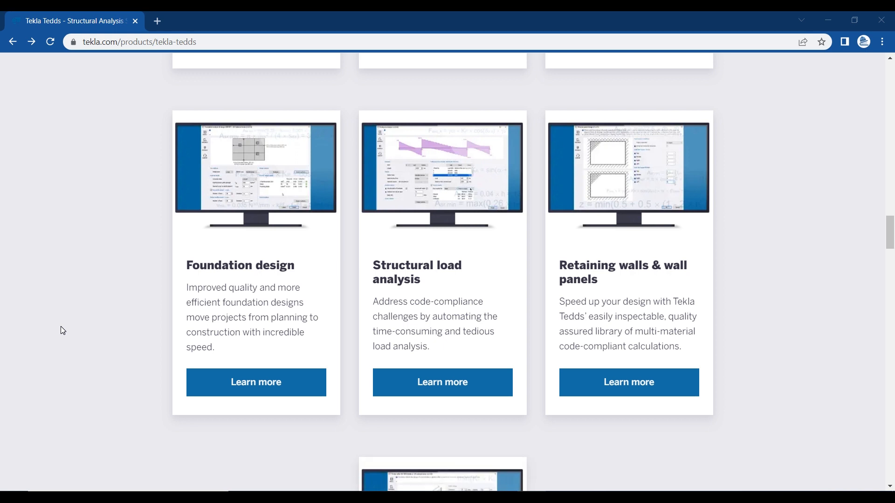
pyautogui.scroll(-3)
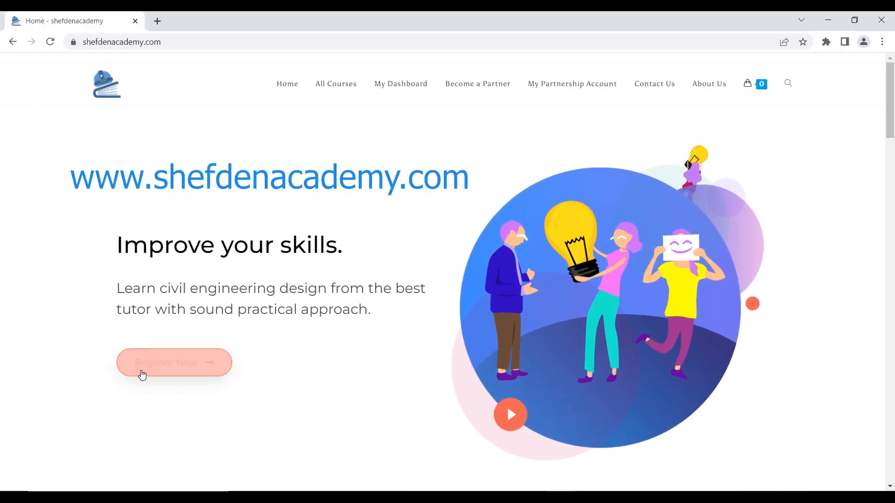
pyautogui.moveTo(100, 392)
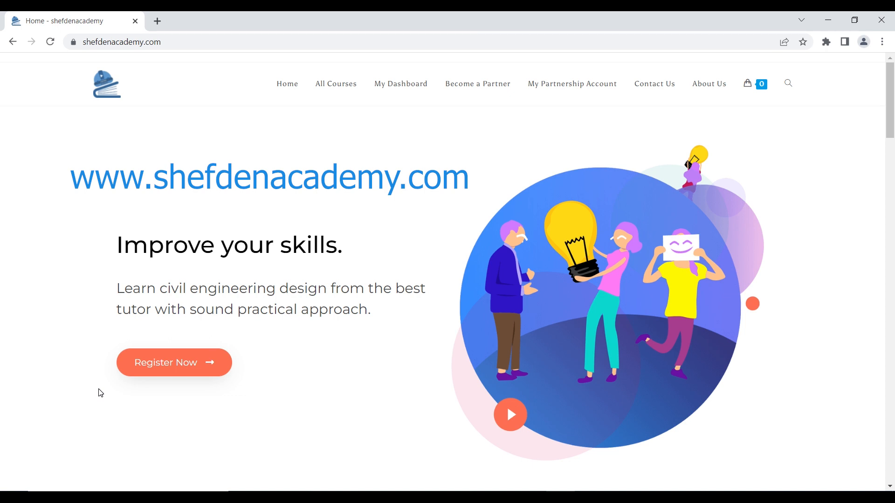
pyautogui.moveTo(287, 84)
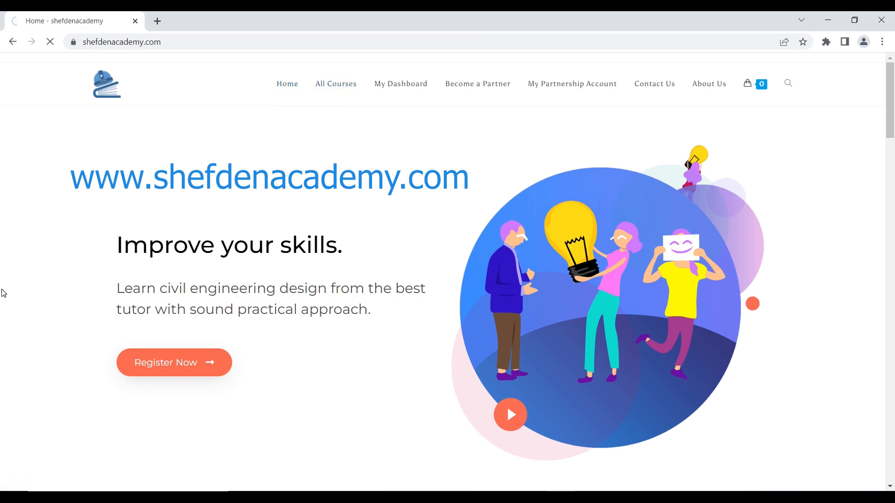
# Open Shefden Academy's All Courses catalogue and scroll through the structural design courses.
pyautogui.click(335, 84)
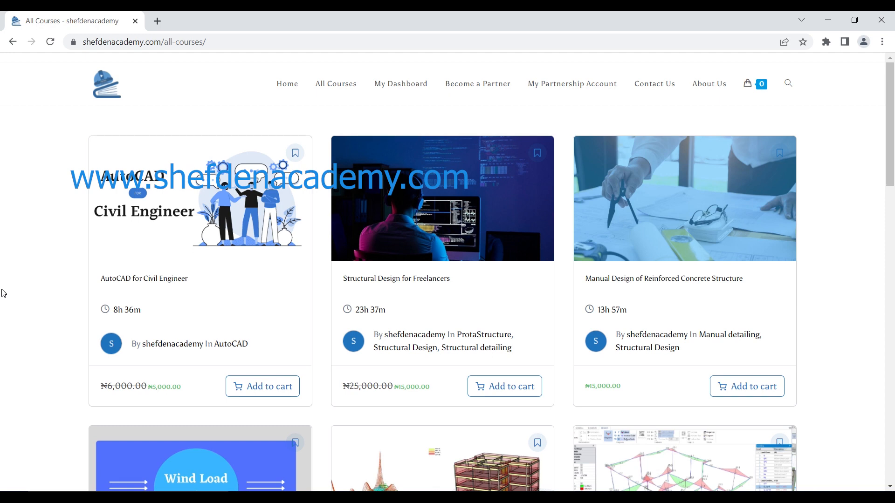
pyautogui.scroll(-3)
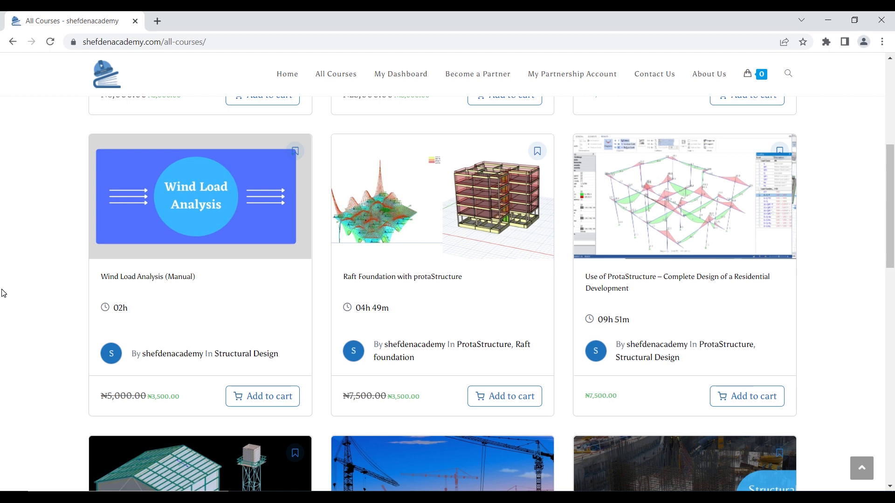
pyautogui.scroll(3)
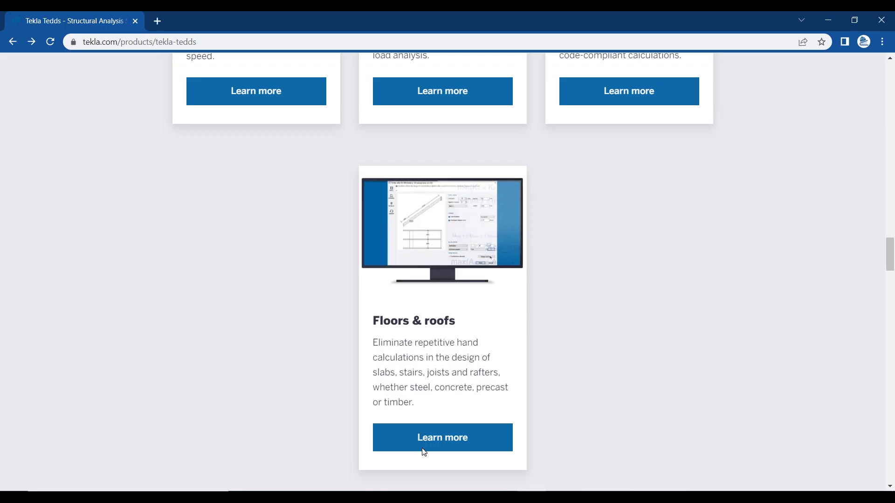
pyautogui.moveTo(179, 323)
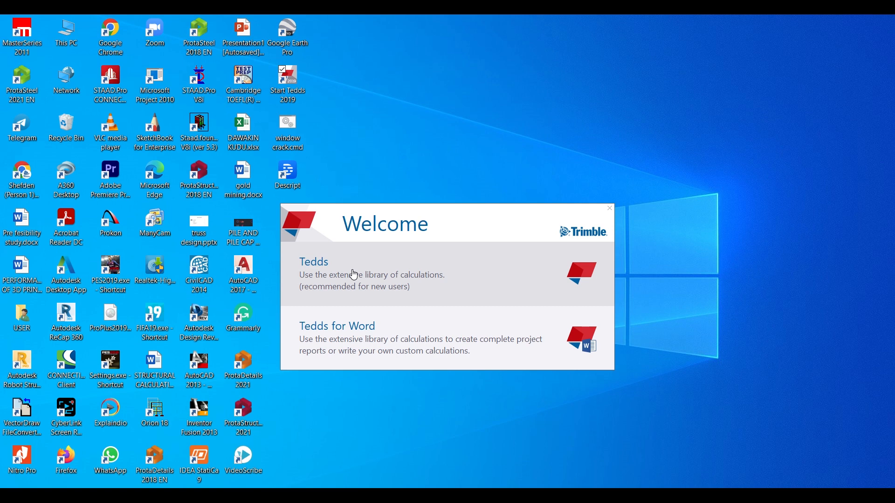
pyautogui.moveTo(342, 331)
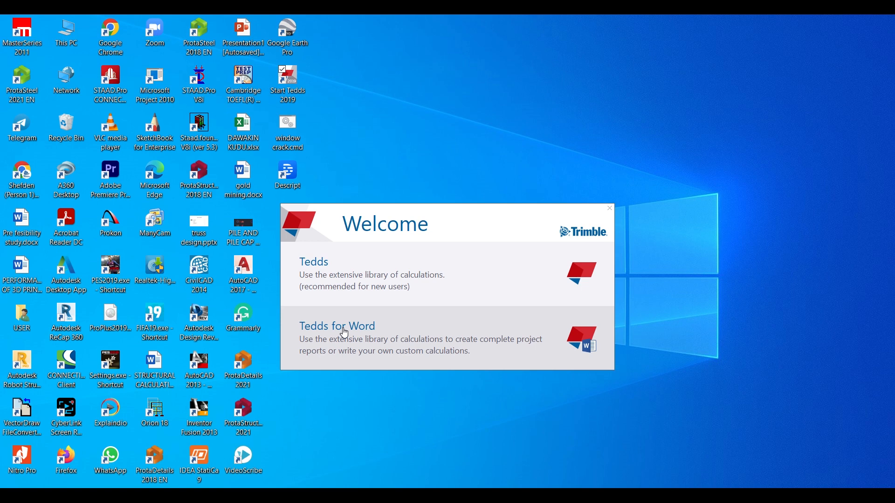
# Choose Tedds on the Welcome screen to open the standalone calculation workspace.
pyautogui.click(336, 326)
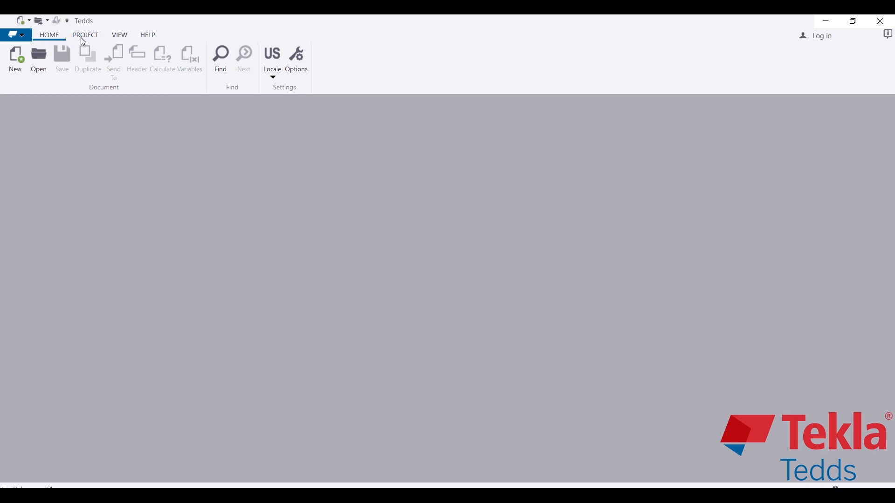
pyautogui.click(85, 35)
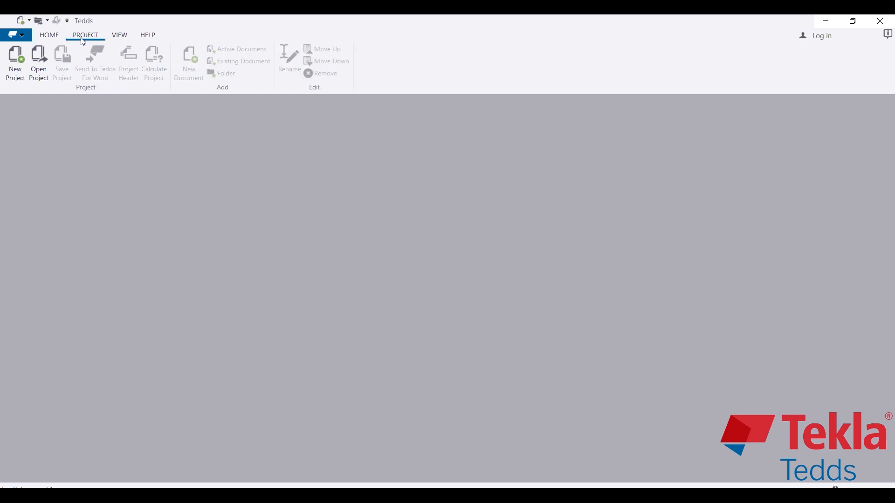
pyautogui.click(49, 34)
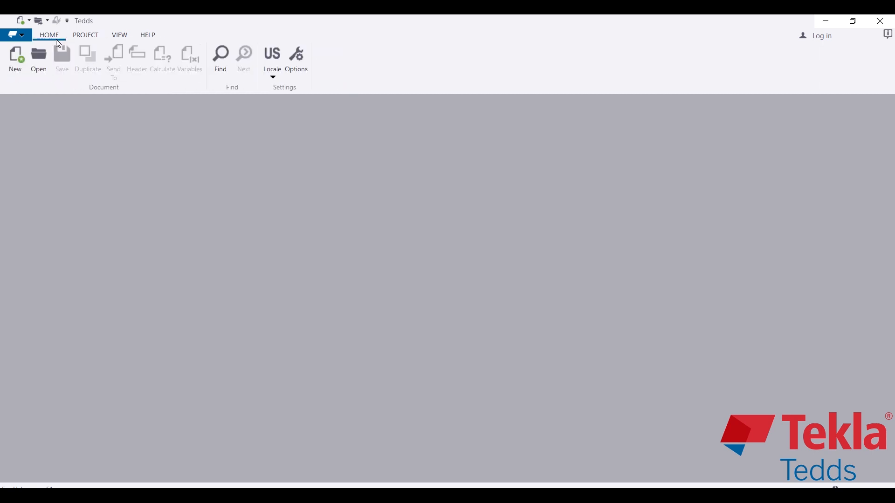
pyautogui.moveTo(3, 74)
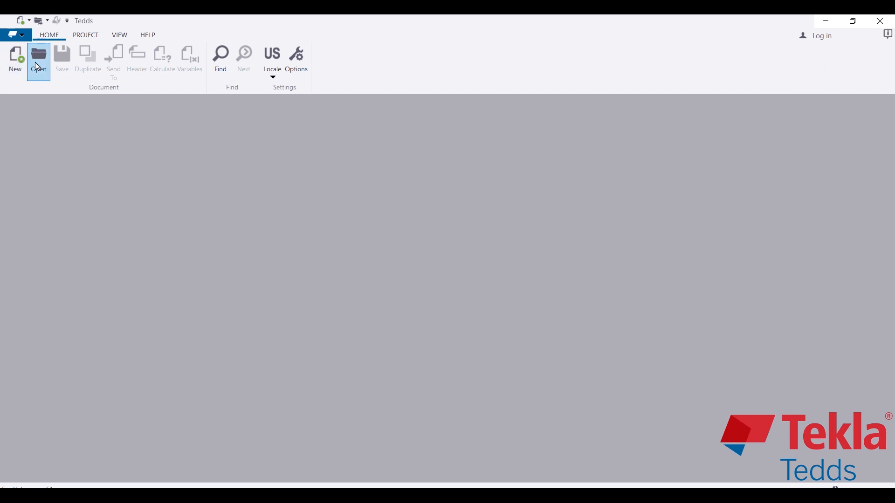
pyautogui.moveTo(162, 72)
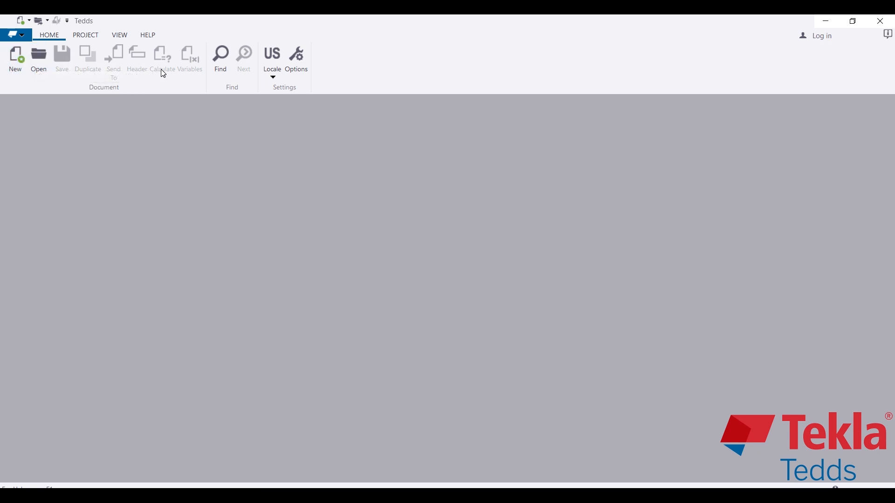
pyautogui.moveTo(220, 60)
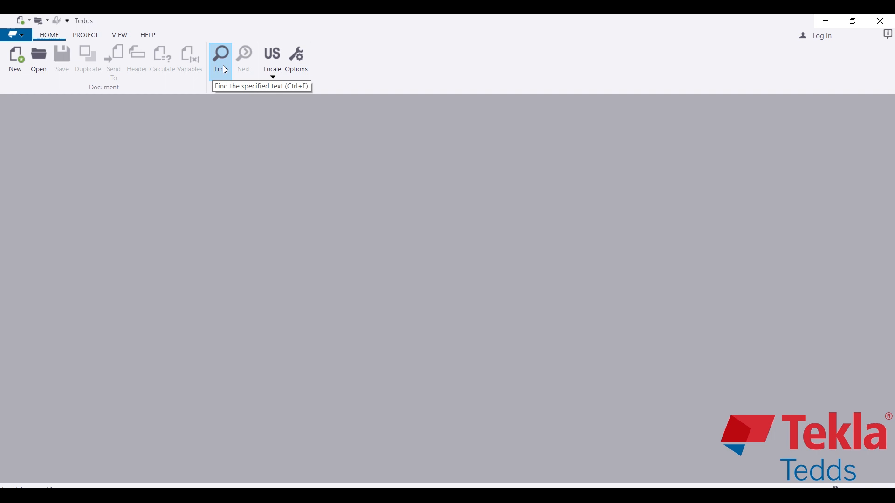
pyautogui.click(220, 60)
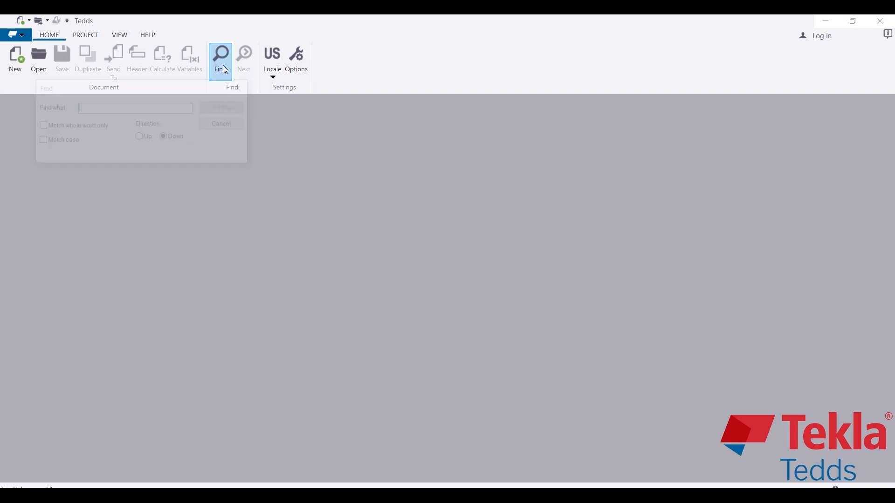
pyautogui.click(220, 57)
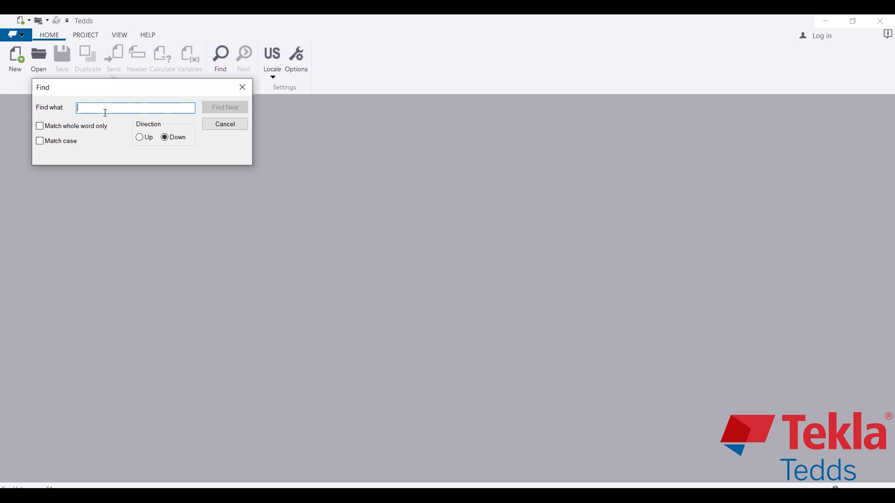
pyautogui.moveTo(81, 135)
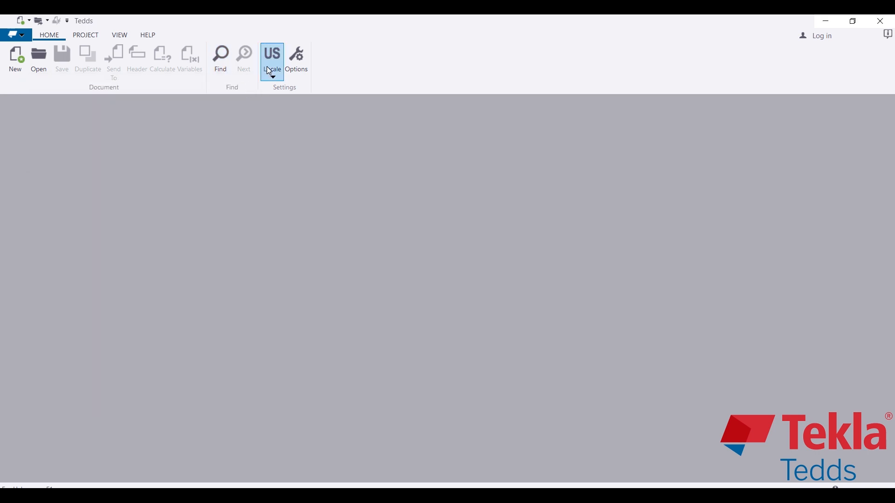
# Review the Locale list while keeping USA, then bring up the Options dialog.
pyautogui.click(272, 61)
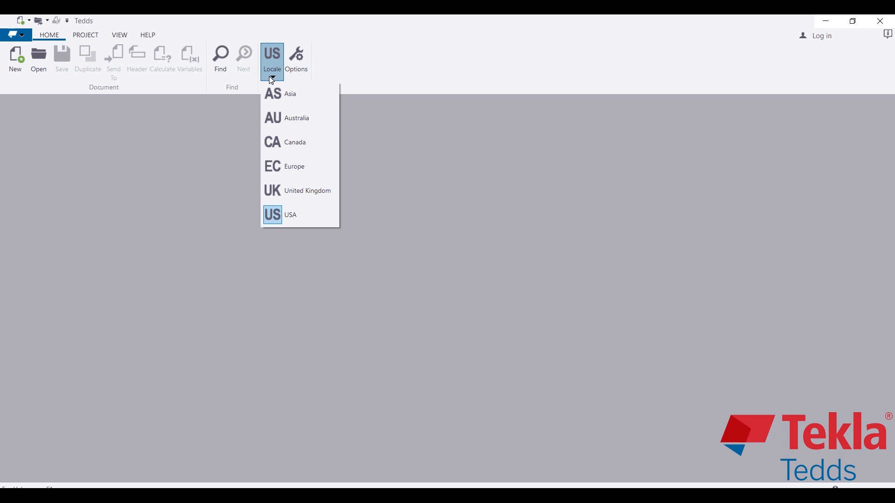
pyautogui.click(295, 59)
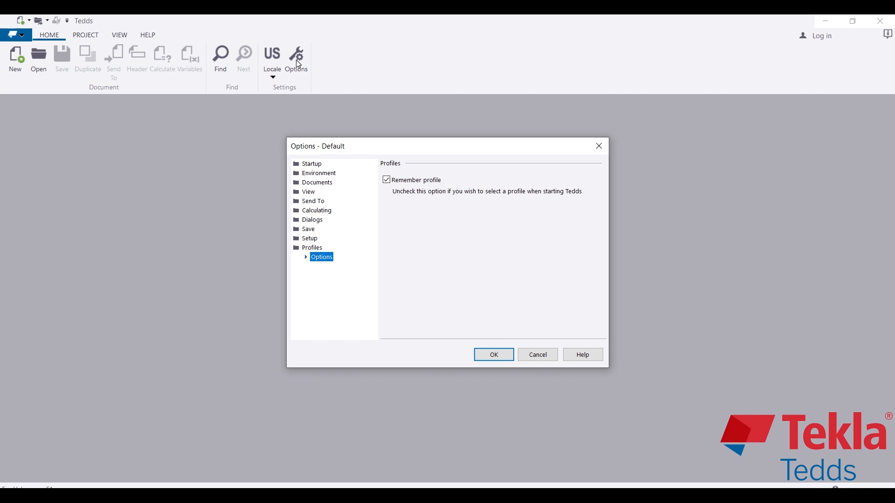
pyautogui.moveTo(330, 67)
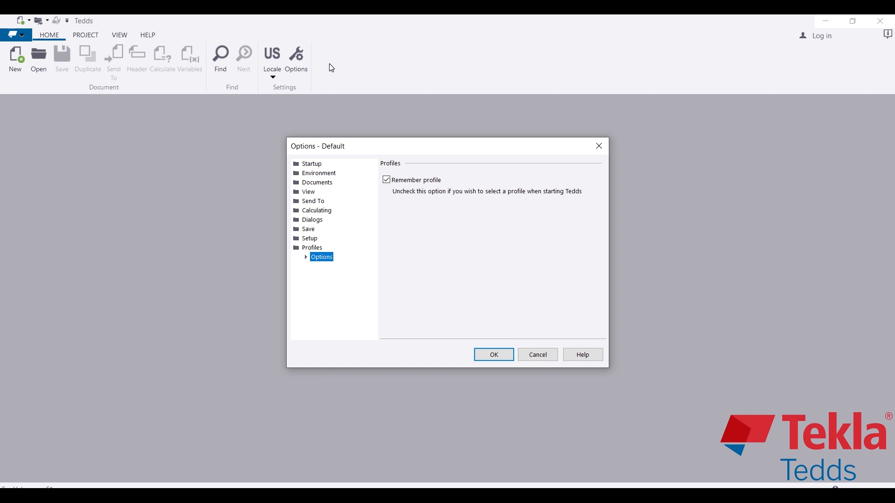
# Review Startup, Environment, View and Calculating options, and set Documents to embed the header logo.
pyautogui.click(312, 165)
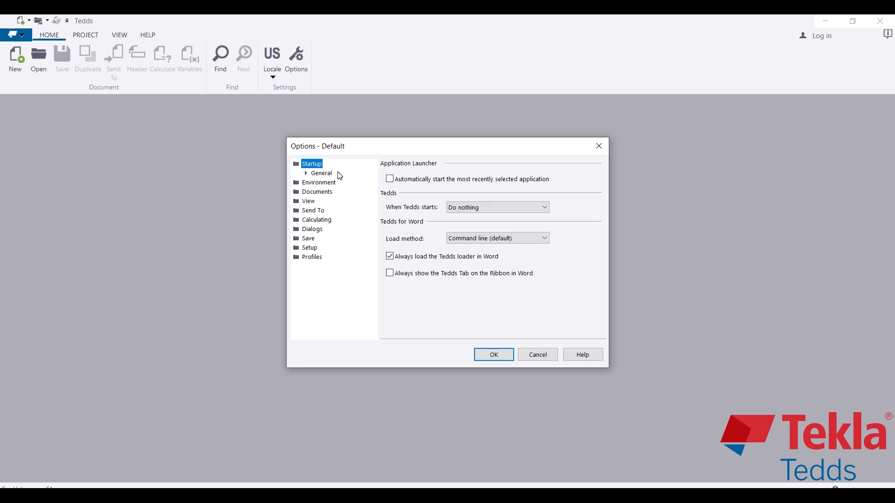
pyautogui.click(318, 173)
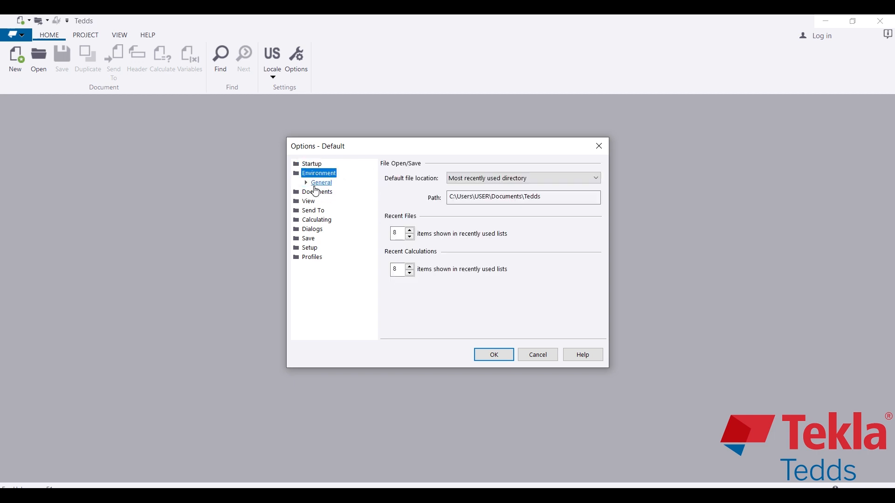
pyautogui.click(317, 182)
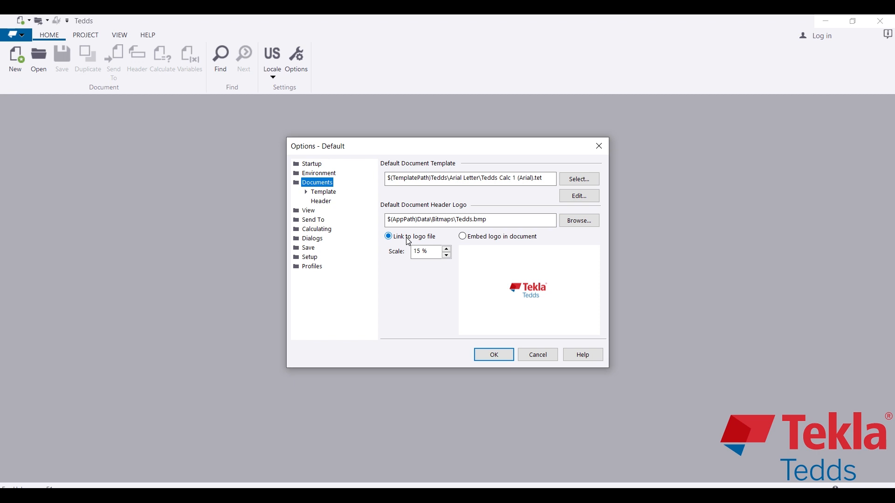
pyautogui.moveTo(512, 300)
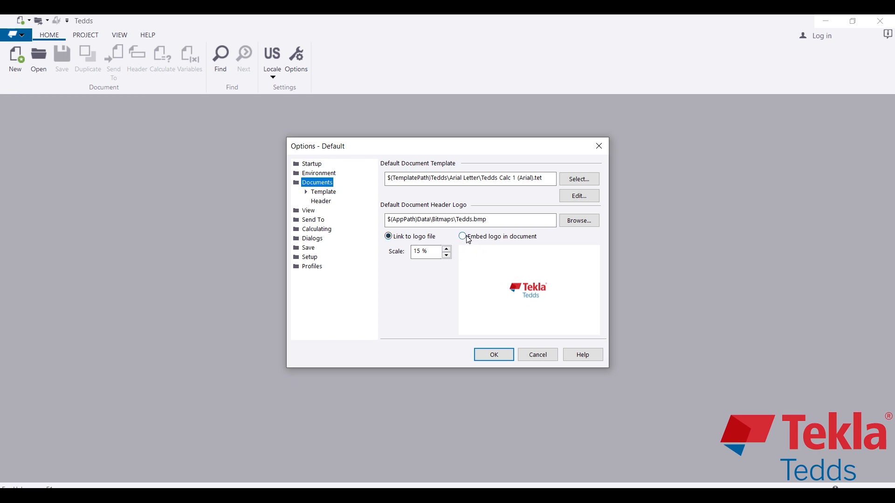
pyautogui.click(462, 236)
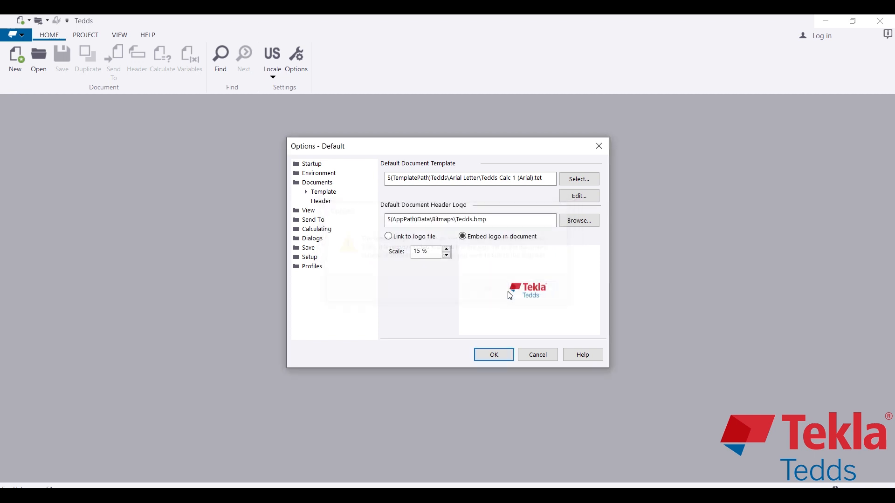
pyautogui.moveTo(519, 294)
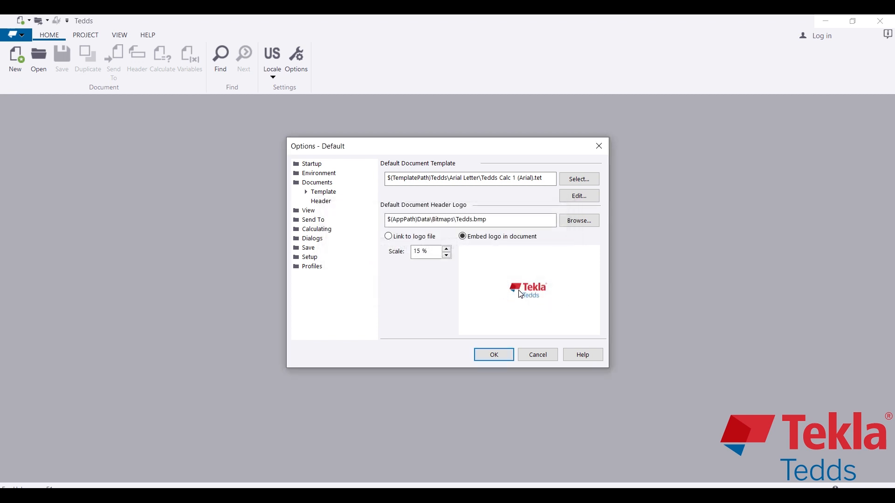
pyautogui.moveTo(678, 358)
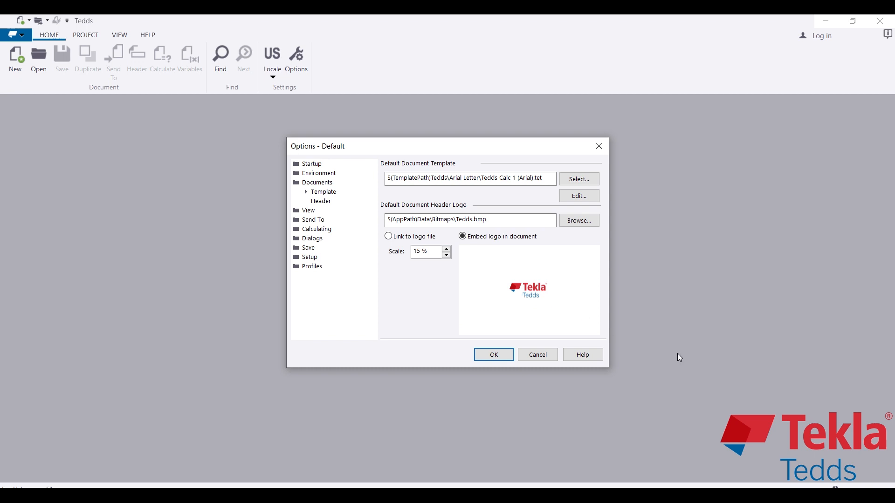
pyautogui.moveTo(729, 382)
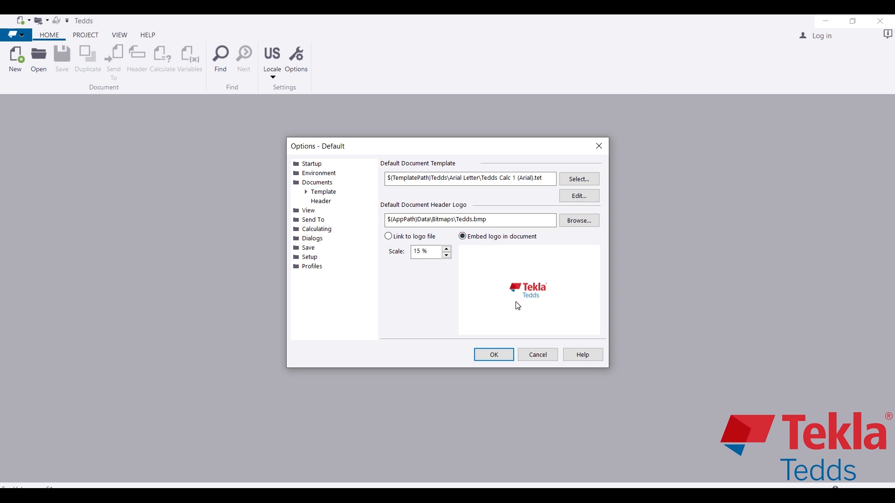
pyautogui.click(308, 191)
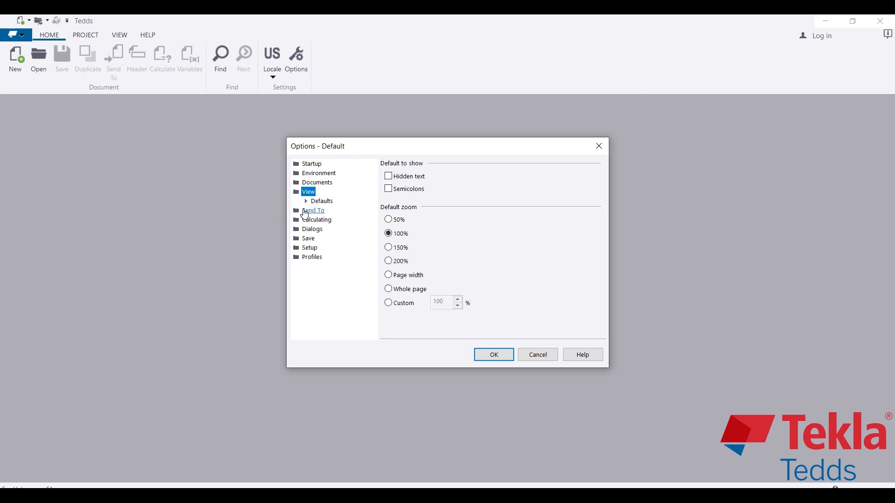
pyautogui.moveTo(332, 222)
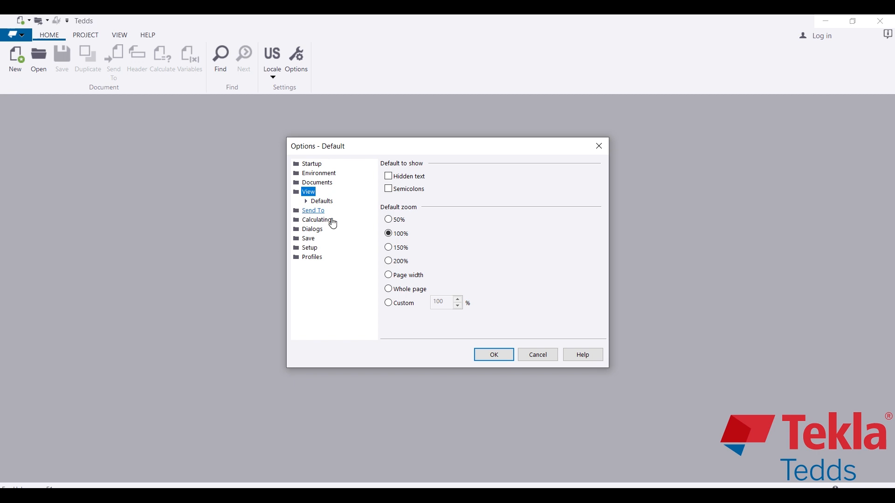
pyautogui.moveTo(342, 228)
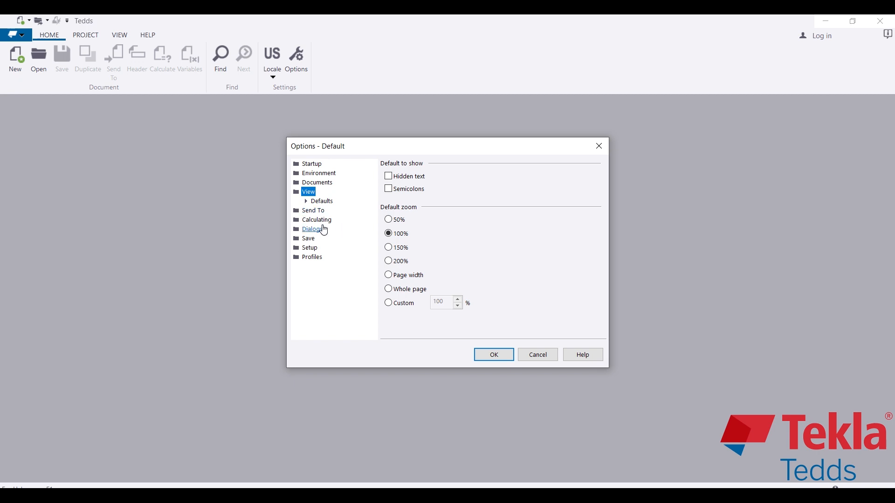
pyautogui.click(316, 210)
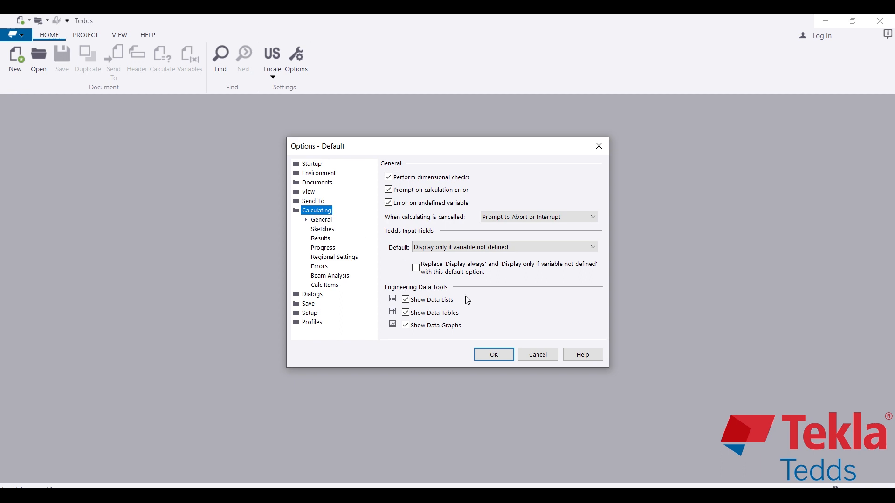
# Close Options and browse the Project and View command tabs.
pyautogui.click(493, 354)
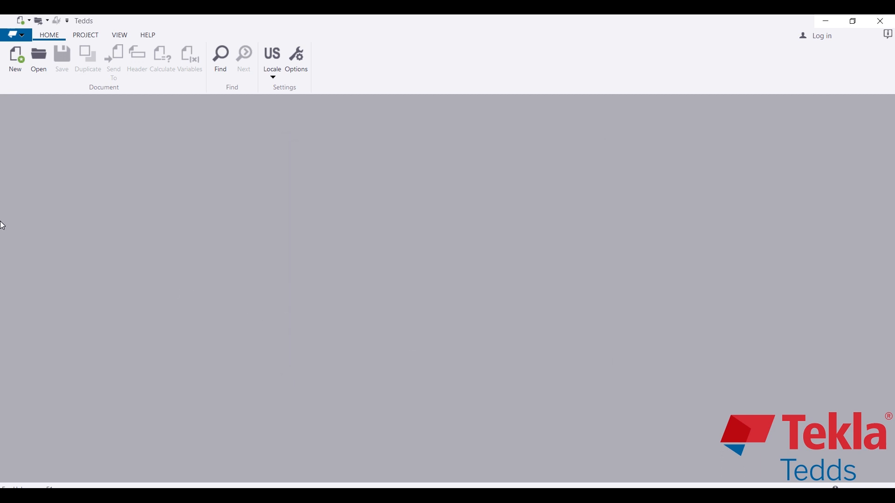
pyautogui.click(84, 35)
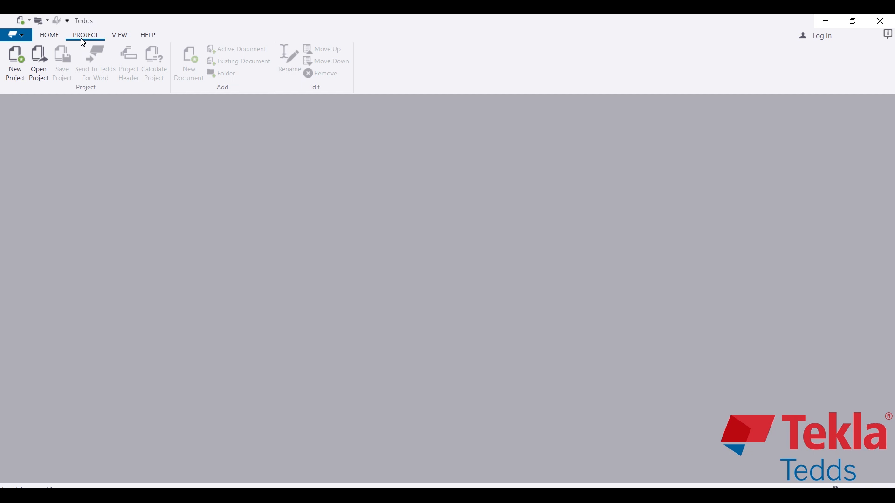
pyautogui.click(119, 35)
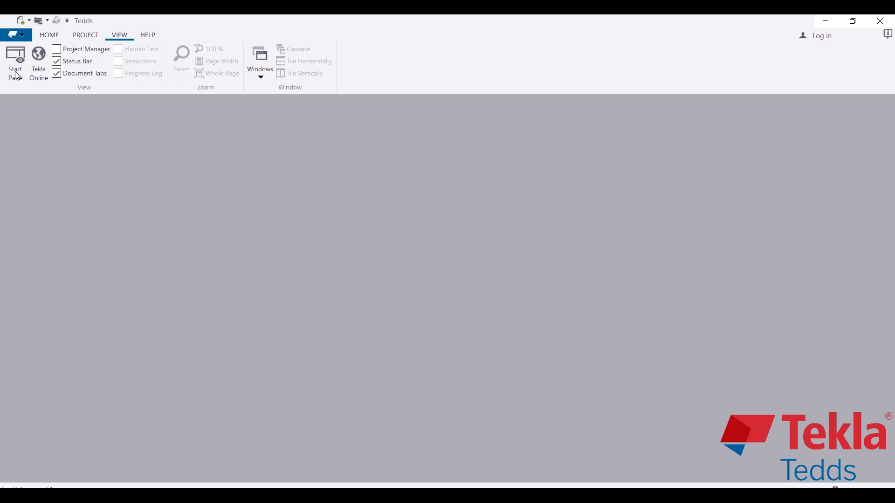
pyautogui.click(14, 62)
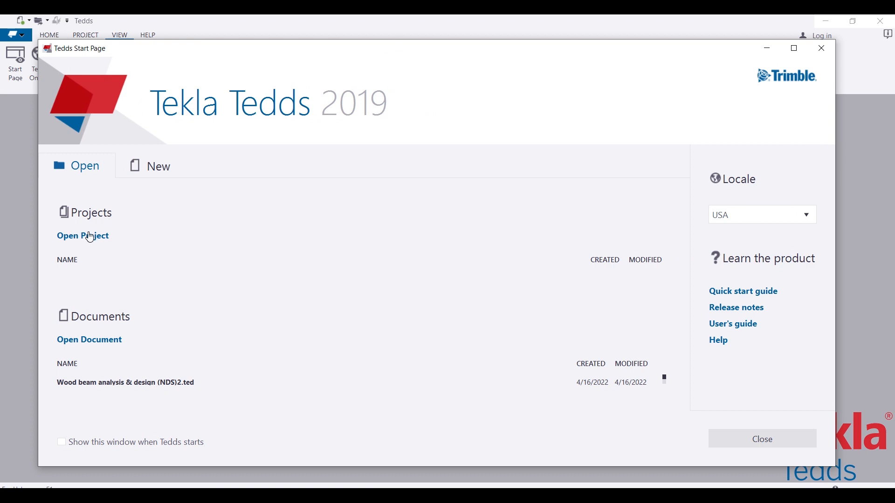
pyautogui.moveTo(89, 340)
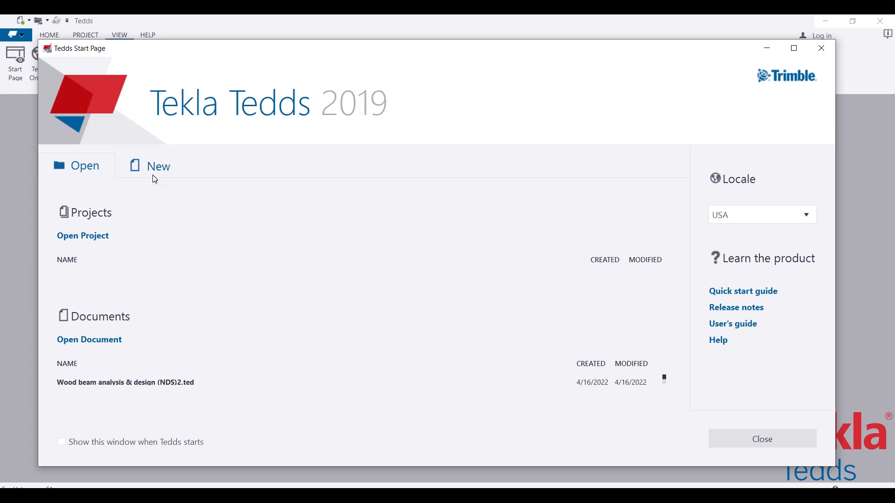
pyautogui.click(157, 166)
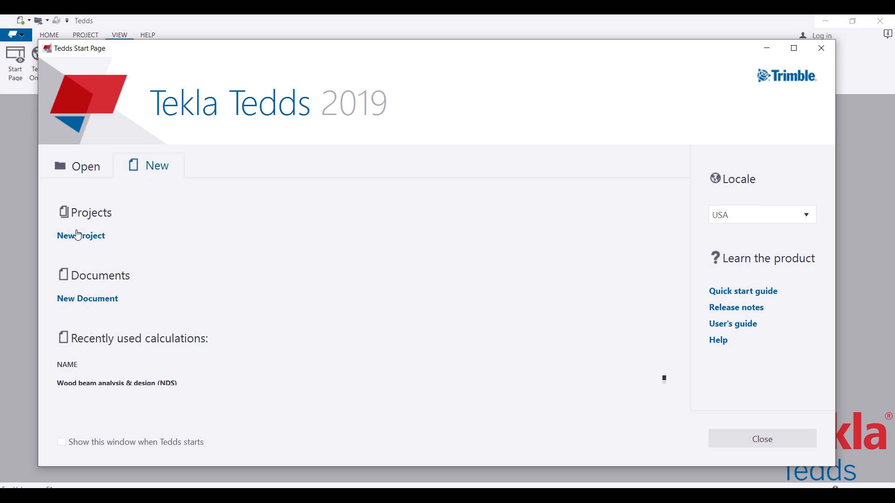
pyautogui.moveTo(750, 145)
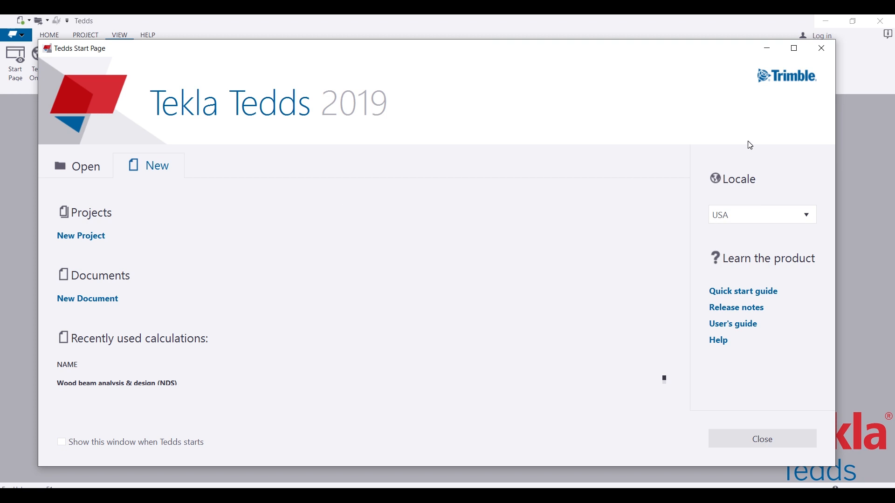
pyautogui.click(761, 439)
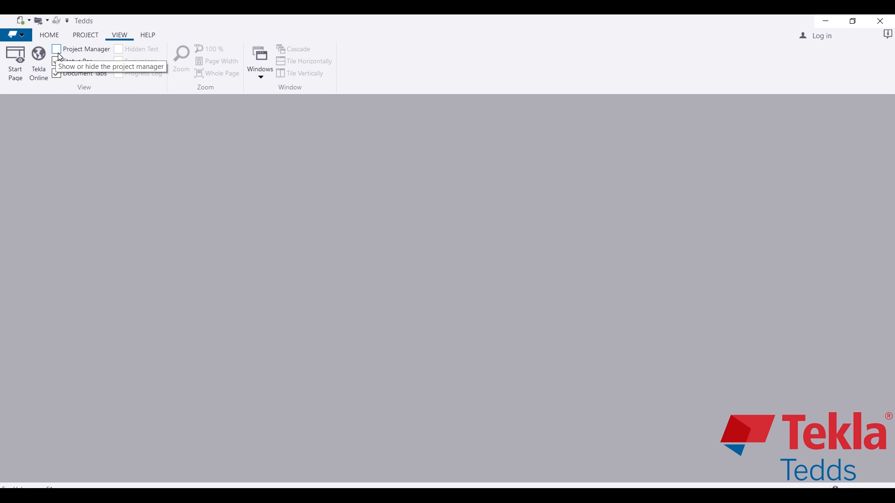
# Close the start page, show the Project Manager panel, and open the Windows list.
pyautogui.click(56, 49)
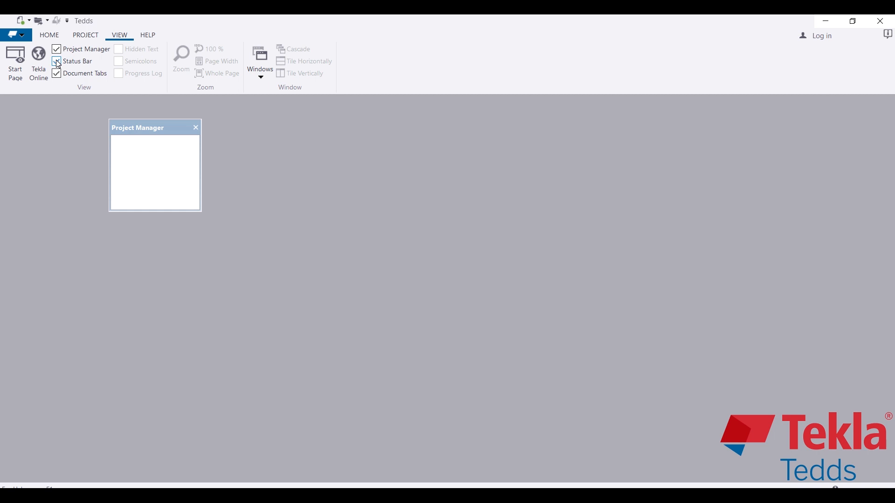
pyautogui.click(55, 61)
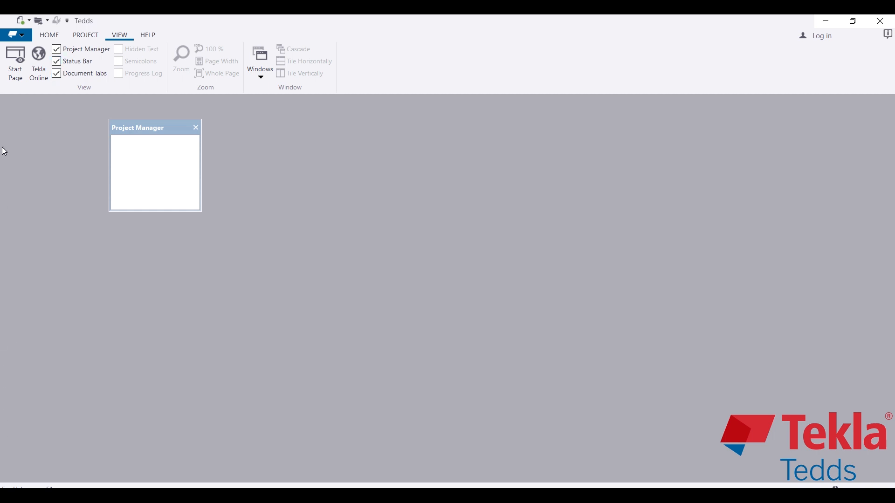
pyautogui.moveTo(56, 61)
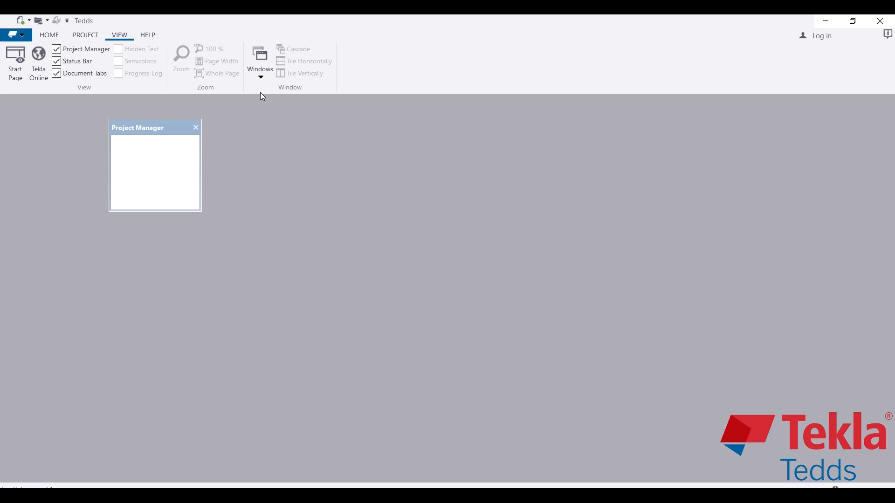
pyautogui.click(259, 61)
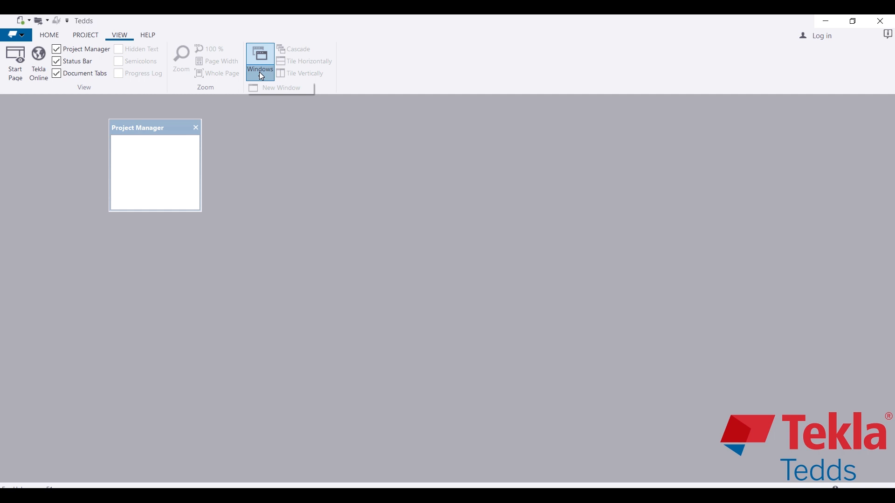
# Switch to the Help tab to view Release Notes, Quick Start Guide and Engineering Library.
pyautogui.click(148, 35)
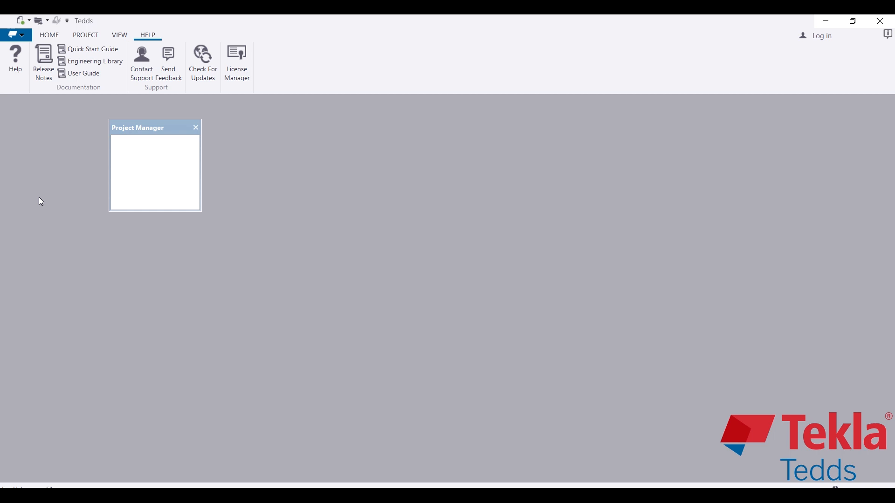
pyautogui.moveTo(43, 60)
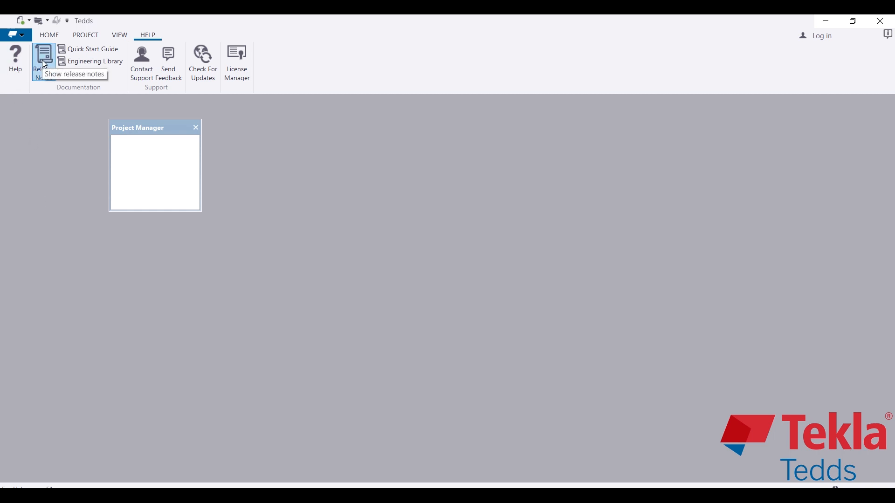
pyautogui.moveTo(88, 49)
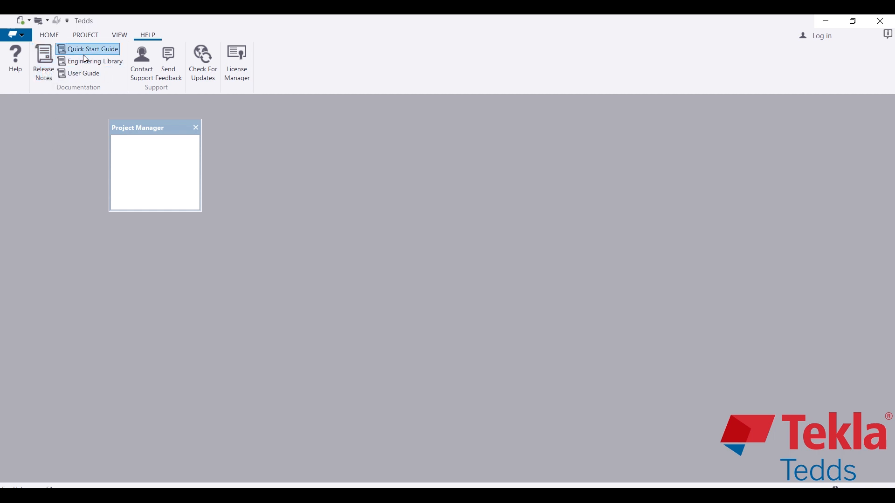
pyautogui.moveTo(89, 49)
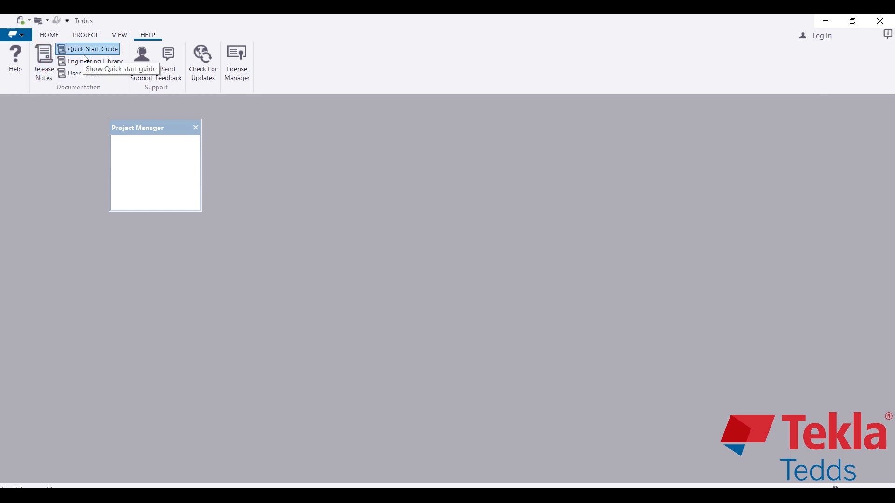
pyautogui.moveTo(3, 131)
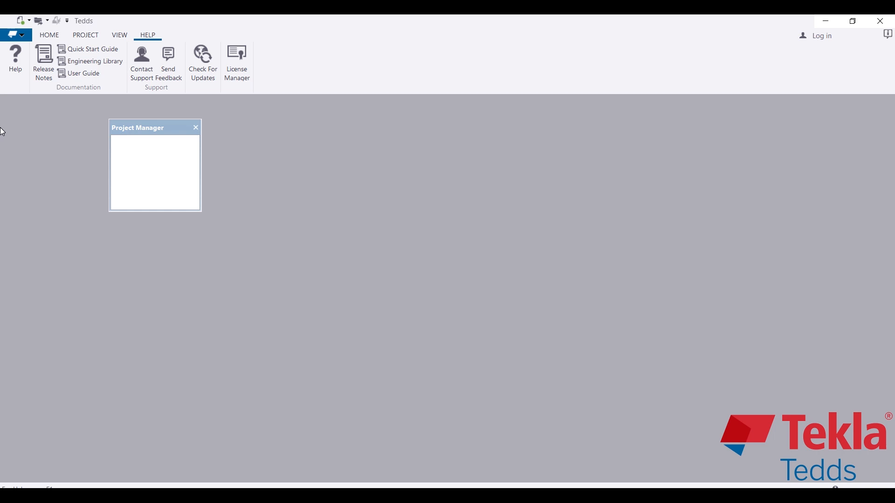
pyautogui.moveTo(95, 61)
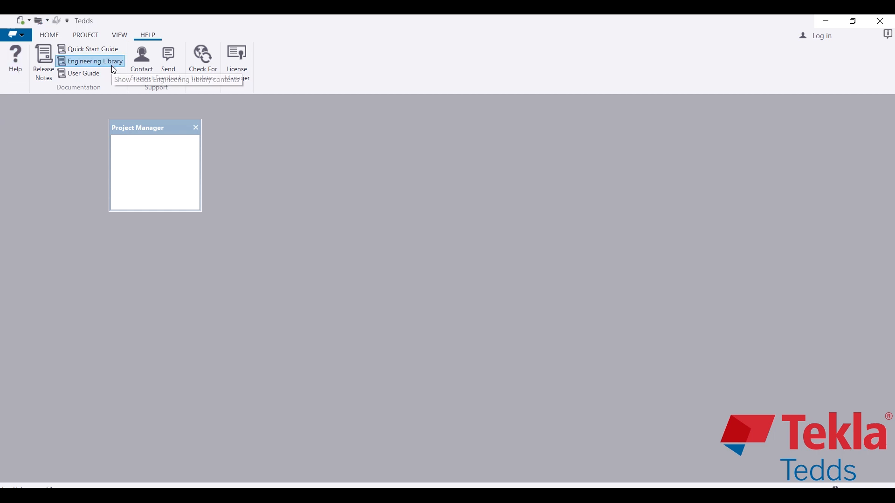
# Open the Engineering Library (US) PDF and scroll through its calculation contents.
pyautogui.click(93, 61)
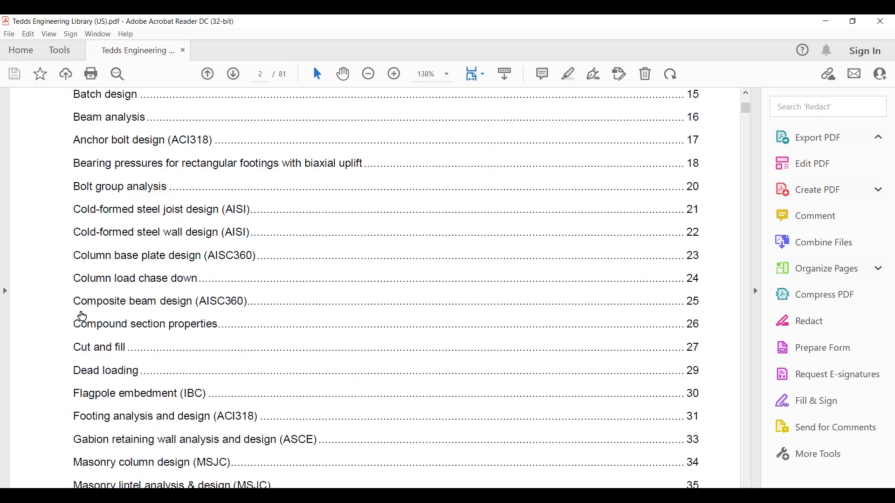
pyautogui.scroll(-3)
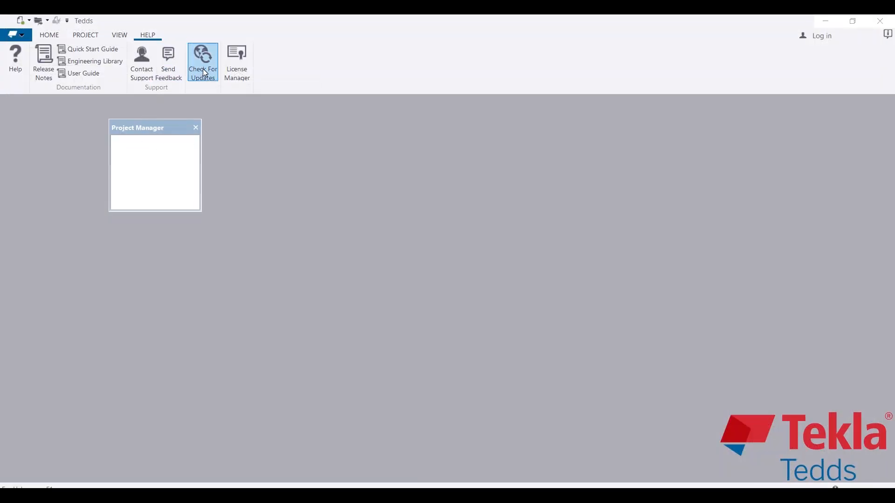
pyautogui.moveTo(236, 63)
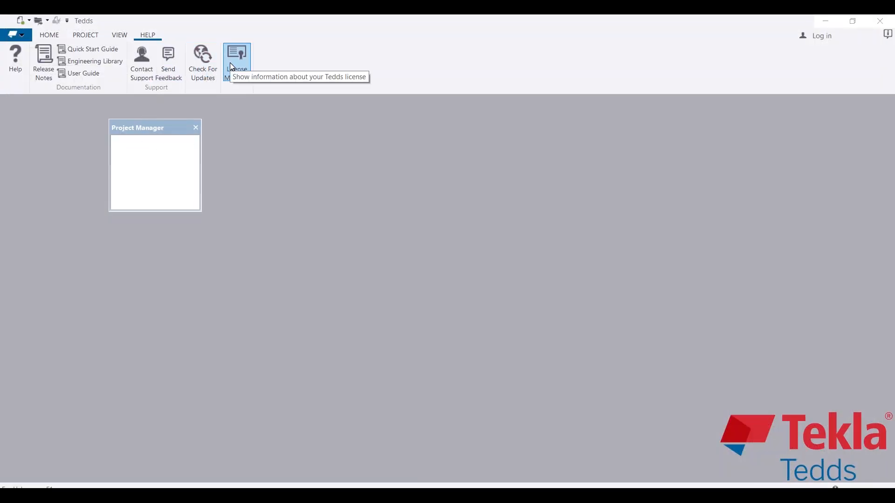
pyautogui.moveTo(234, 95)
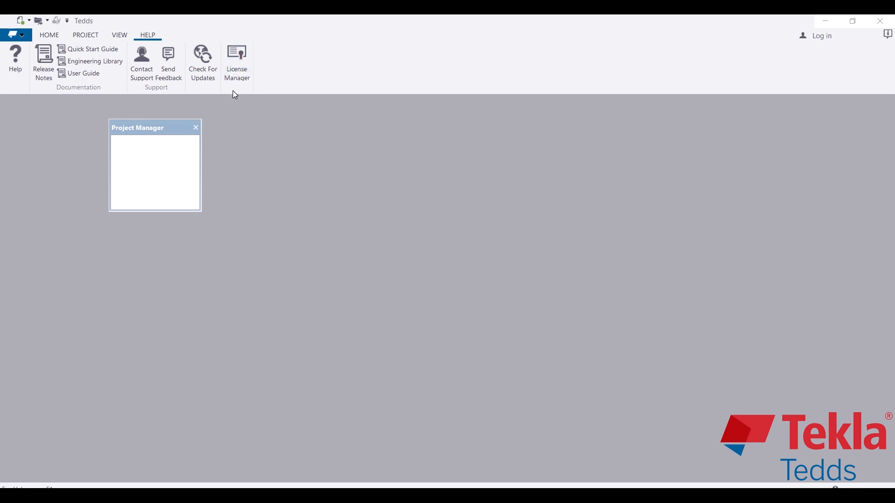
pyautogui.moveTo(46, 46)
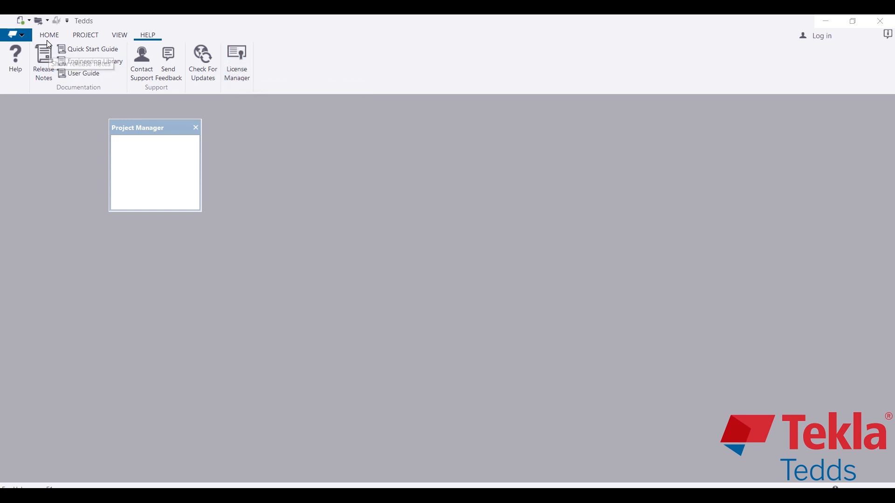
# Return to the Home tab after browsing Check For Updates and License Manager.
pyautogui.click(49, 35)
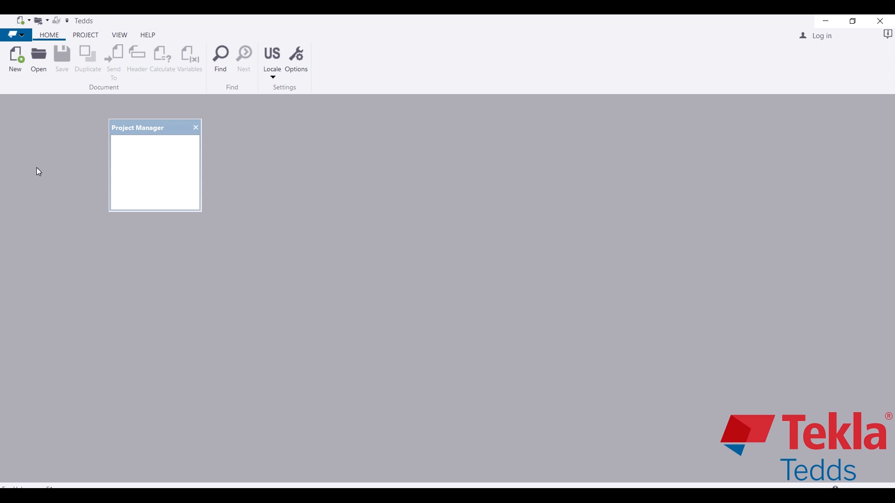
pyautogui.moveTo(16, 61)
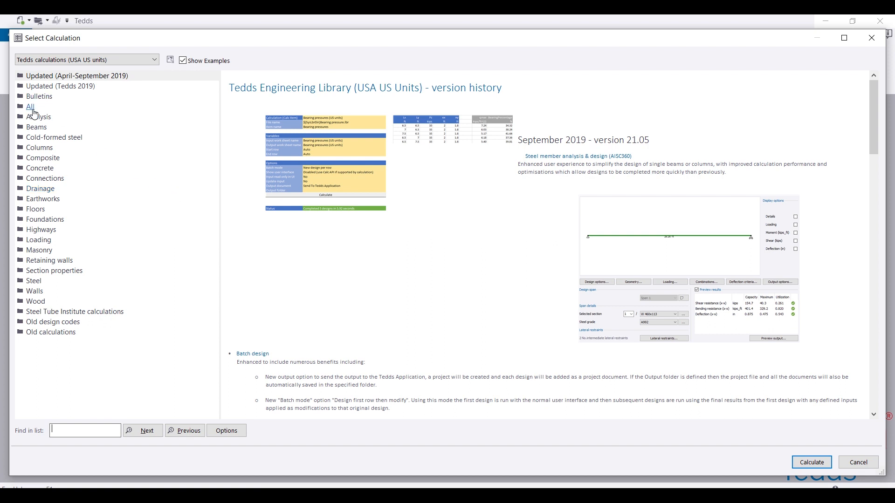
# Expand the All and Analysis categories and preview the 2D analysis scope and notes.
pyautogui.click(30, 106)
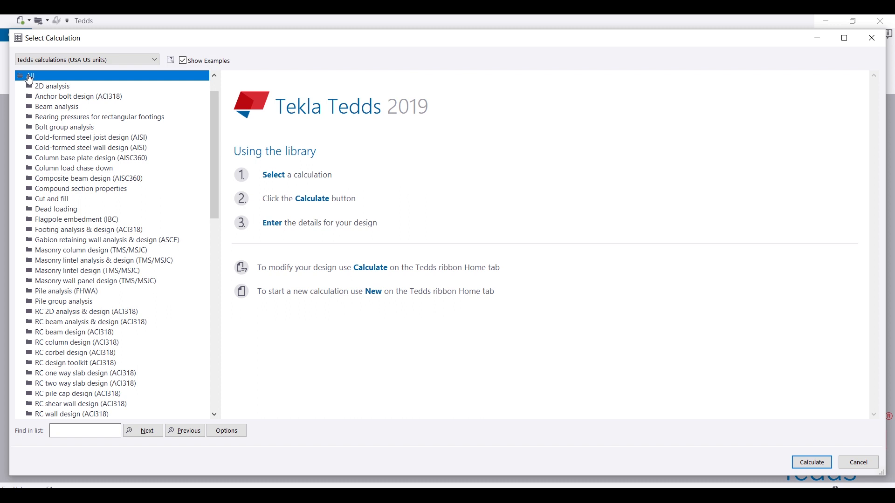
pyautogui.click(27, 77)
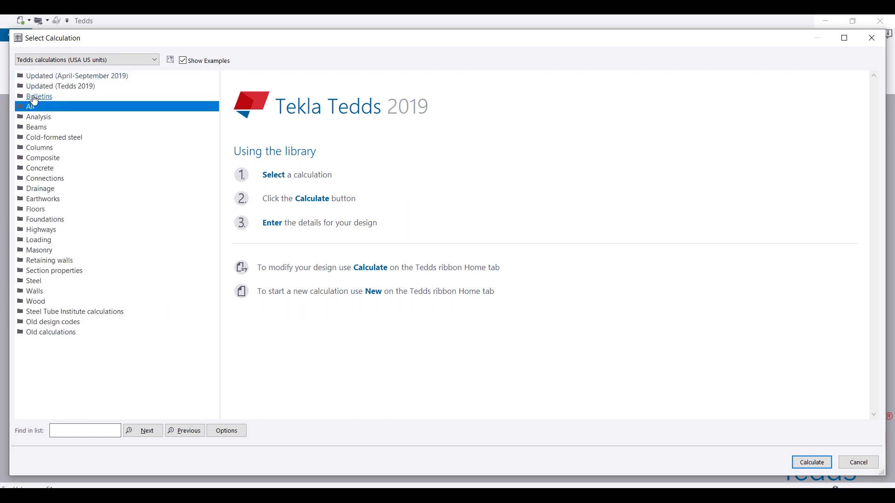
pyautogui.click(38, 117)
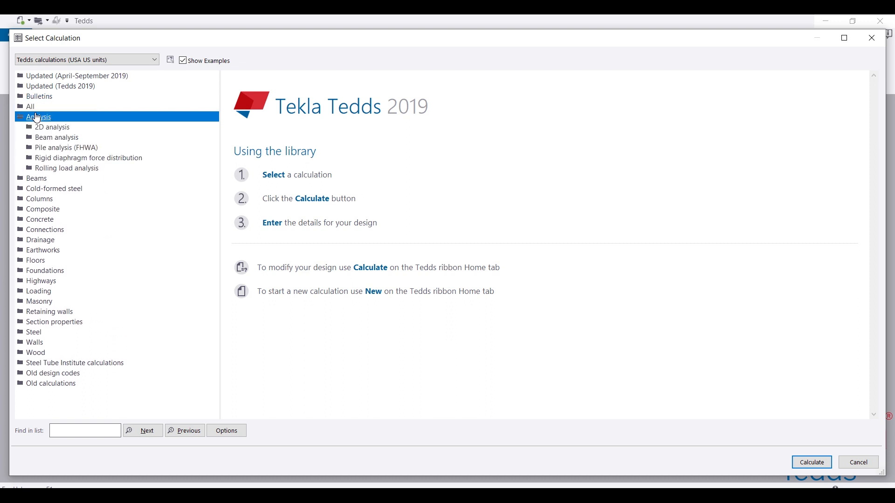
pyautogui.click(51, 126)
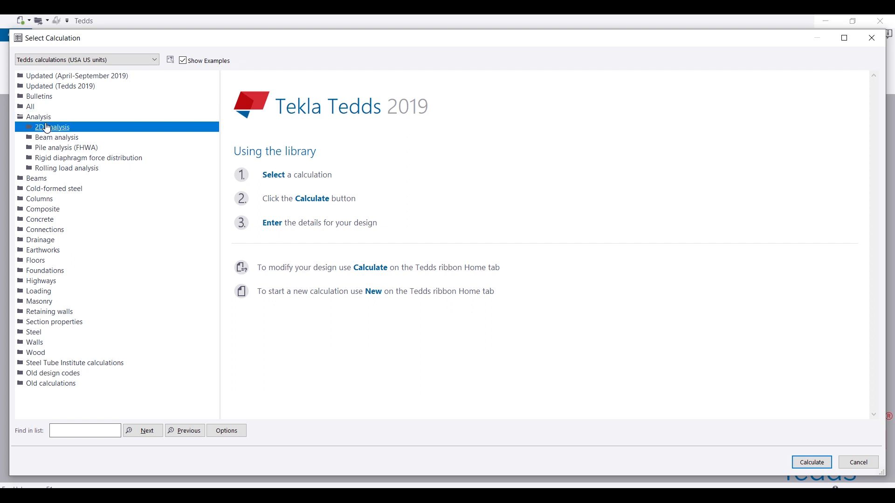
pyautogui.click(26, 127)
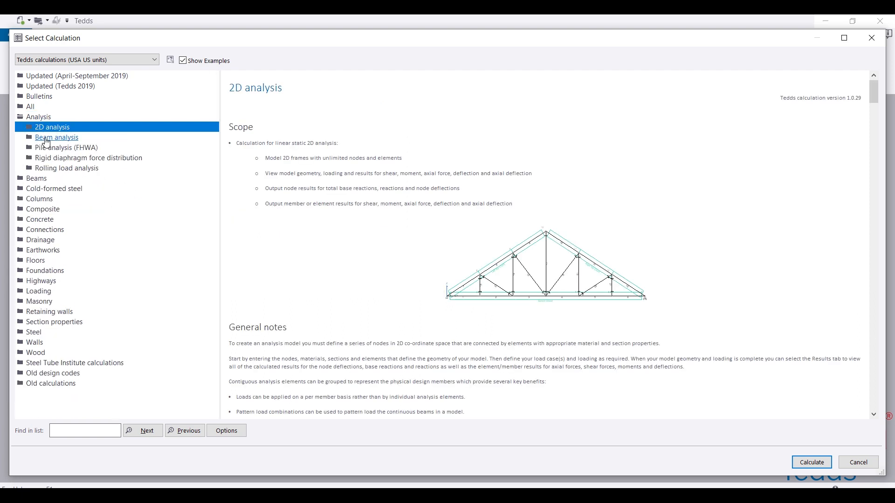
# Preview the Pile analysis (FHWA) examples, then expand the Beams category.
pyautogui.click(67, 147)
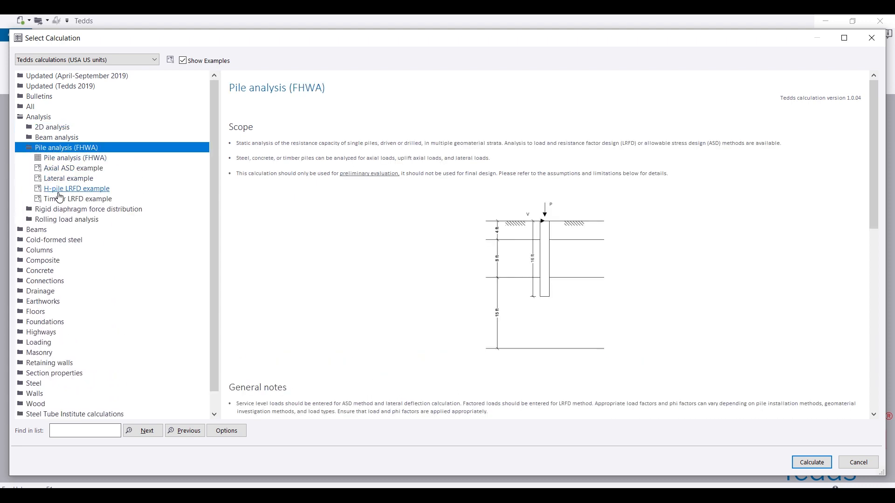
pyautogui.click(30, 147)
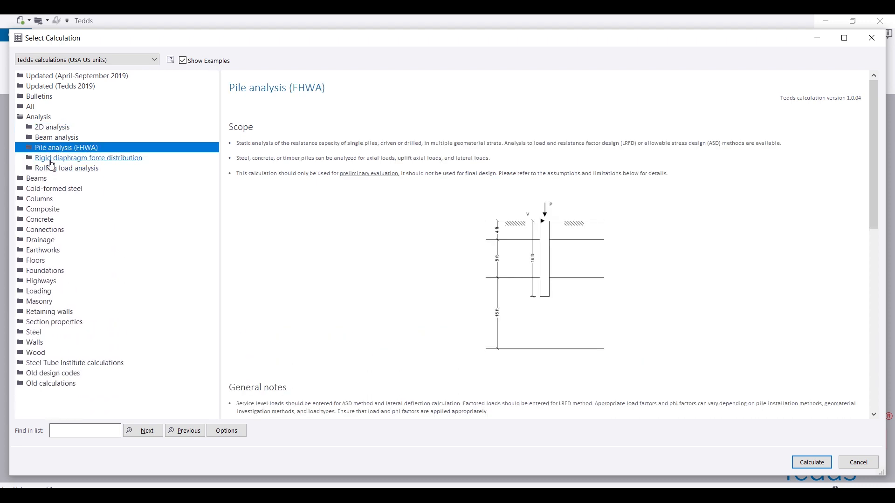
pyautogui.click(89, 158)
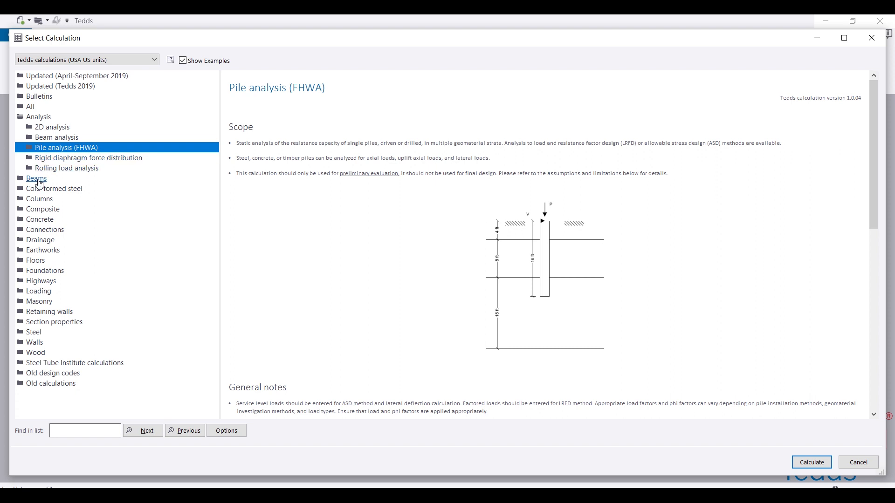
pyautogui.click(39, 117)
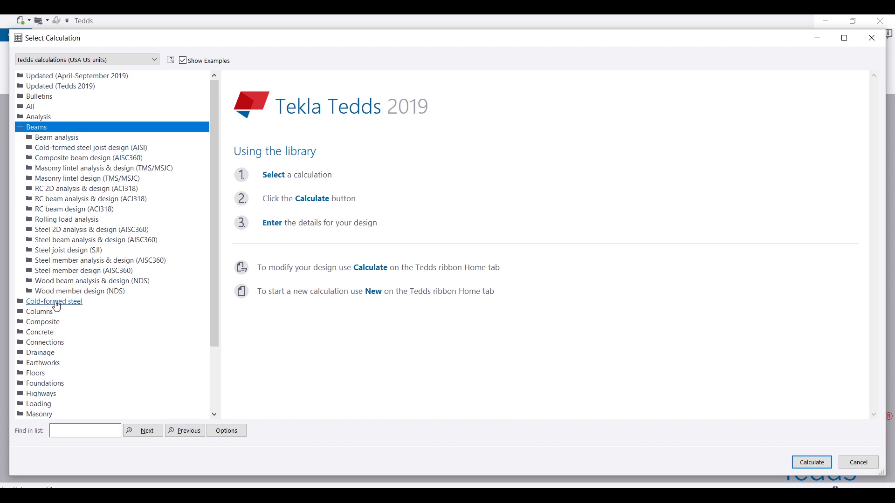
pyautogui.moveTo(45, 342)
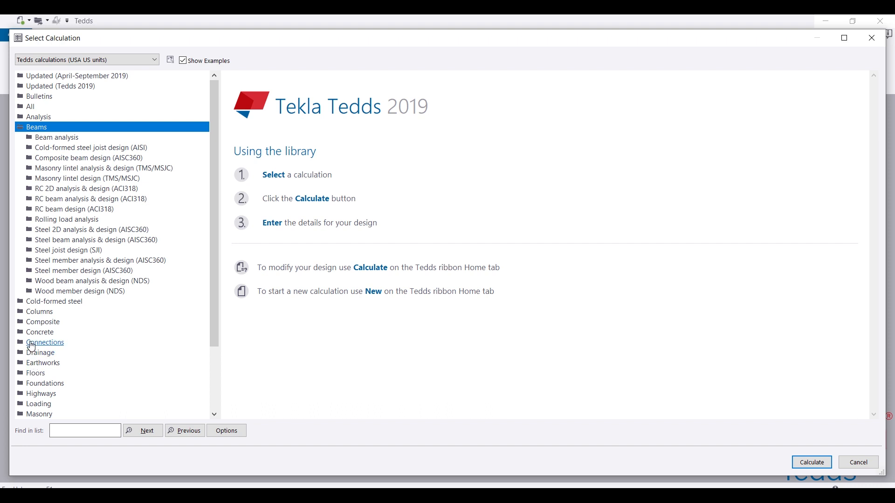
# Expand Connections and preview the Wood connection (NDS) calculations.
pyautogui.click(45, 341)
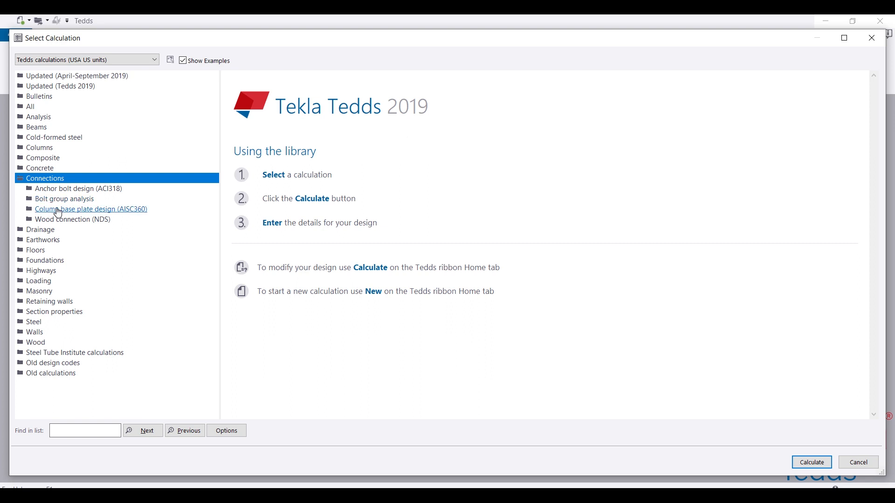
pyautogui.click(72, 219)
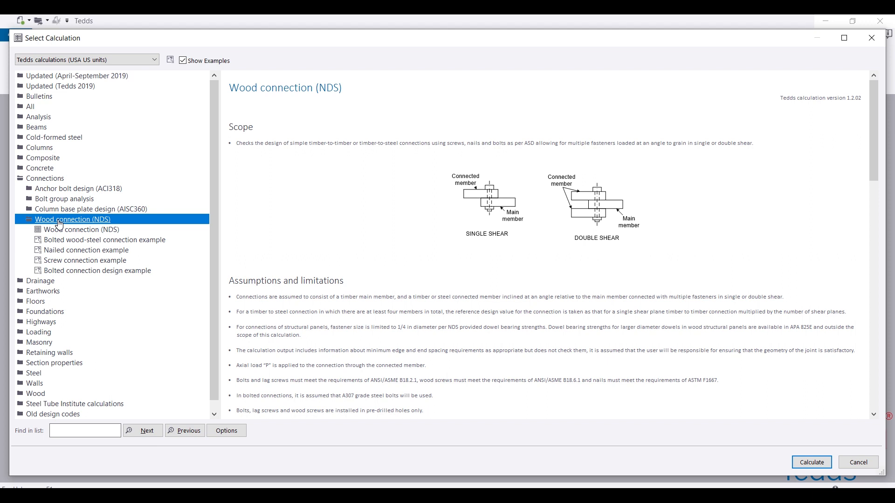
pyautogui.click(30, 219)
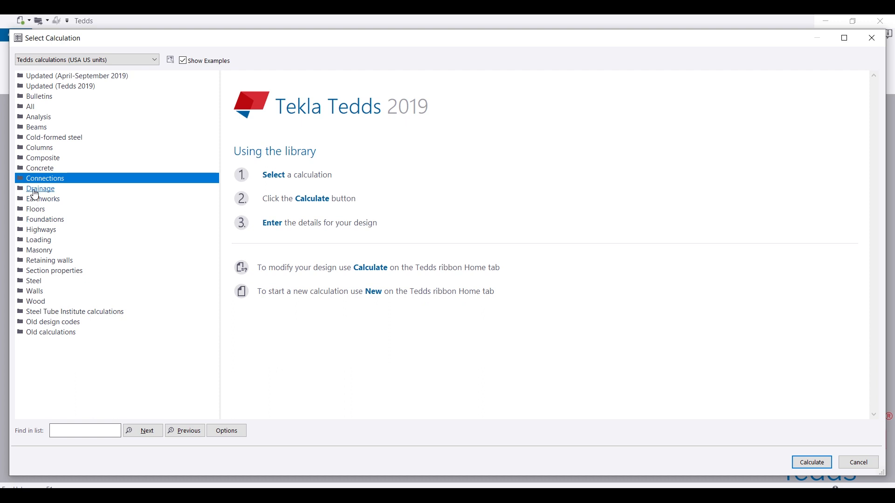
# Expand Drainage and preview the Storm water drainage calculation details.
pyautogui.click(41, 188)
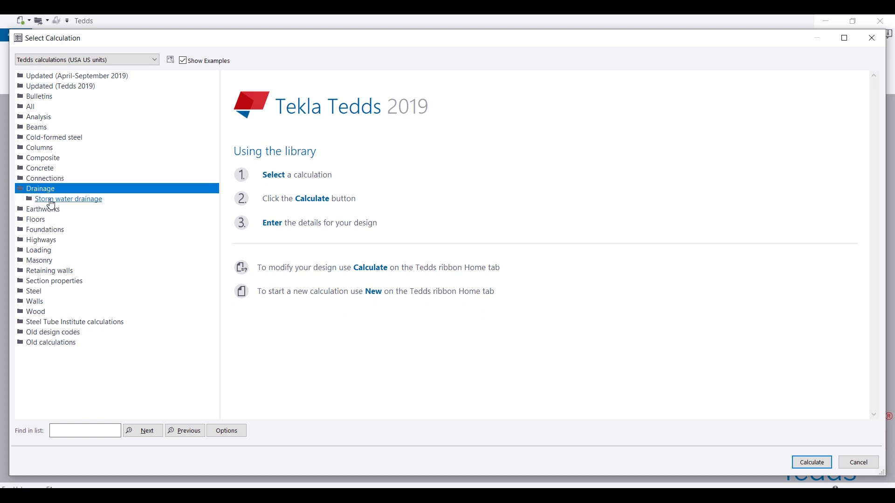
pyautogui.click(69, 198)
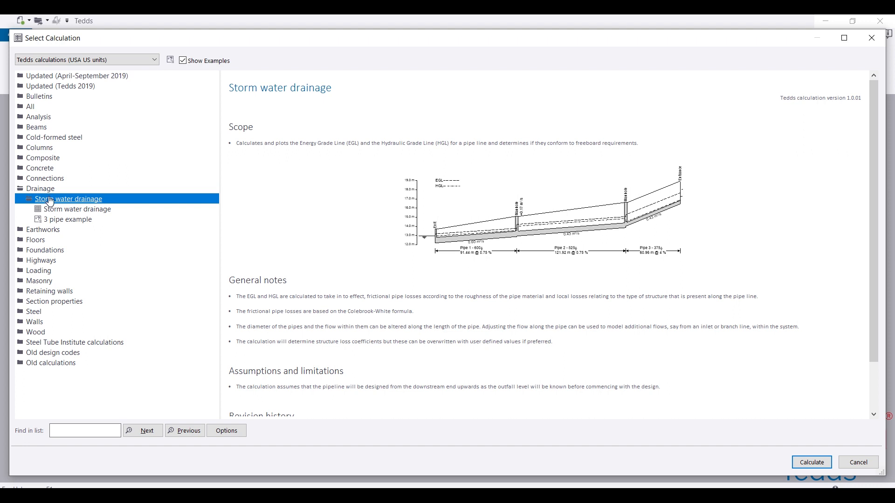
pyautogui.click(30, 198)
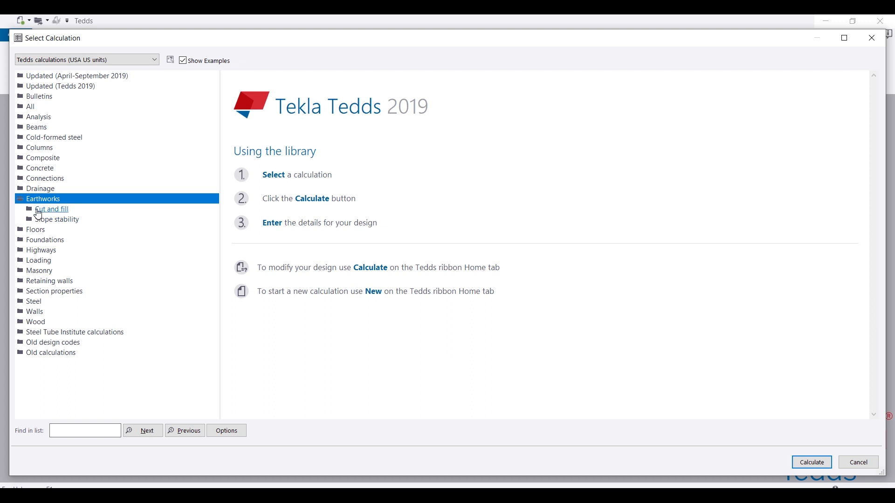
pyautogui.moveTo(56, 219)
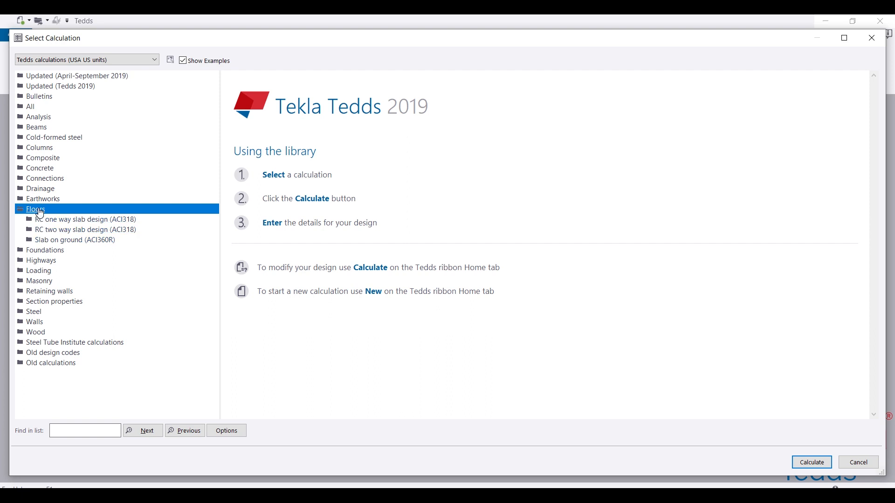
# Browse the Foundations and Highways calculations, then collapse Highways.
pyautogui.click(45, 219)
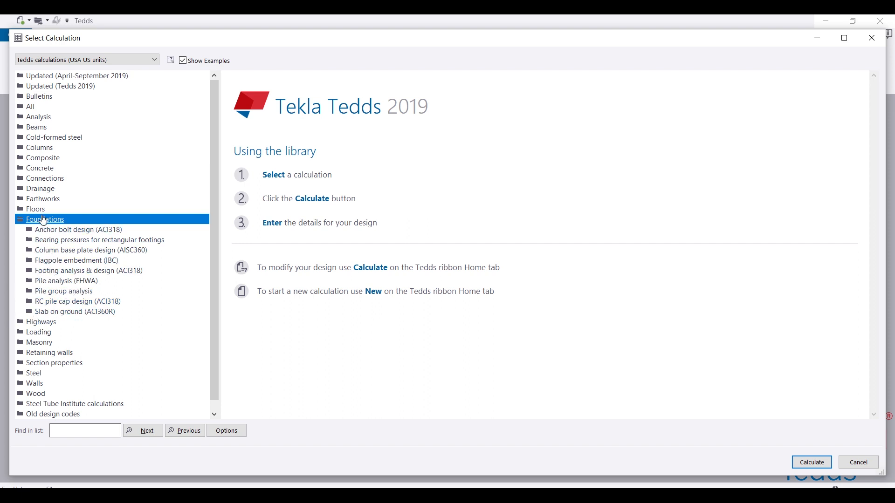
pyautogui.click(21, 219)
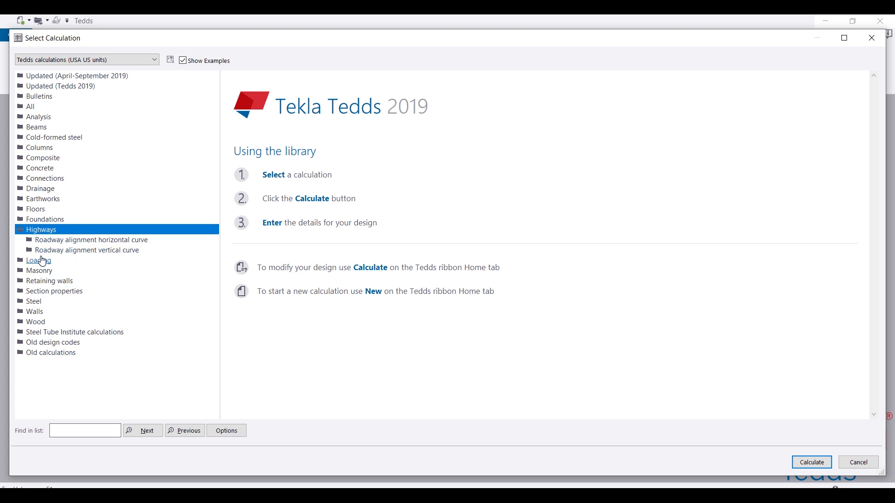
pyautogui.click(19, 229)
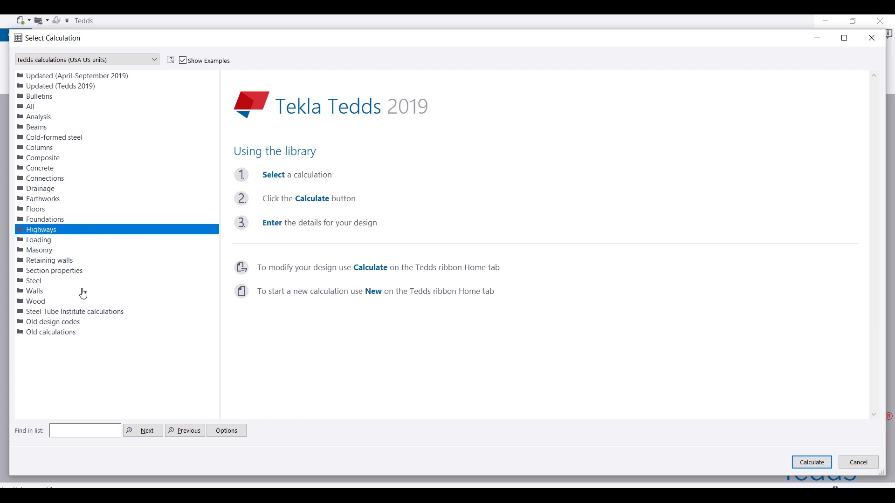
pyautogui.moveTo(49, 354)
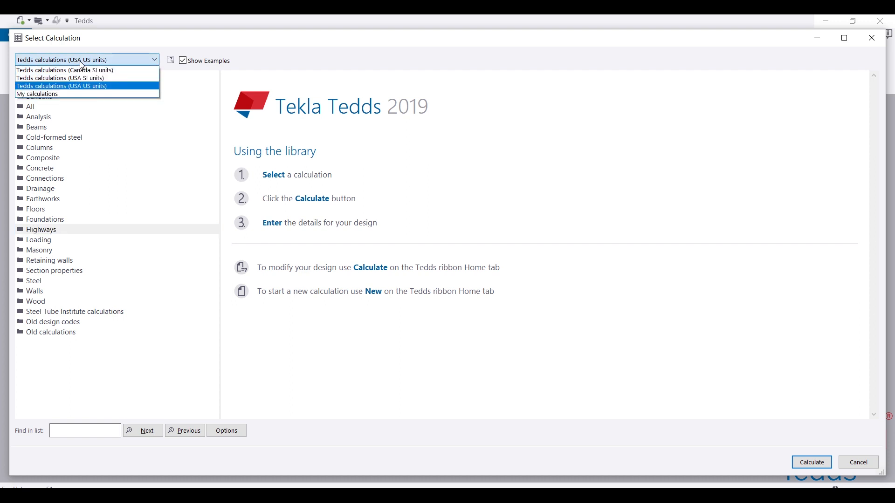
pyautogui.moveTo(38, 94)
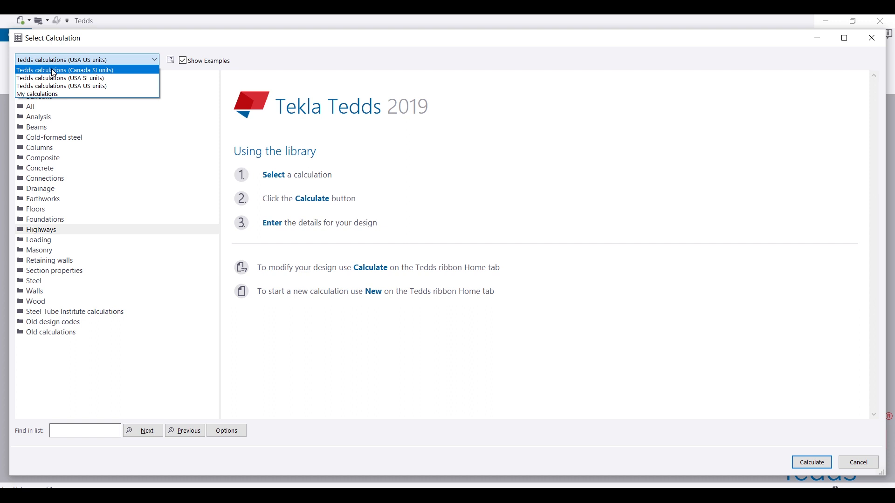
pyautogui.moveTo(55, 71)
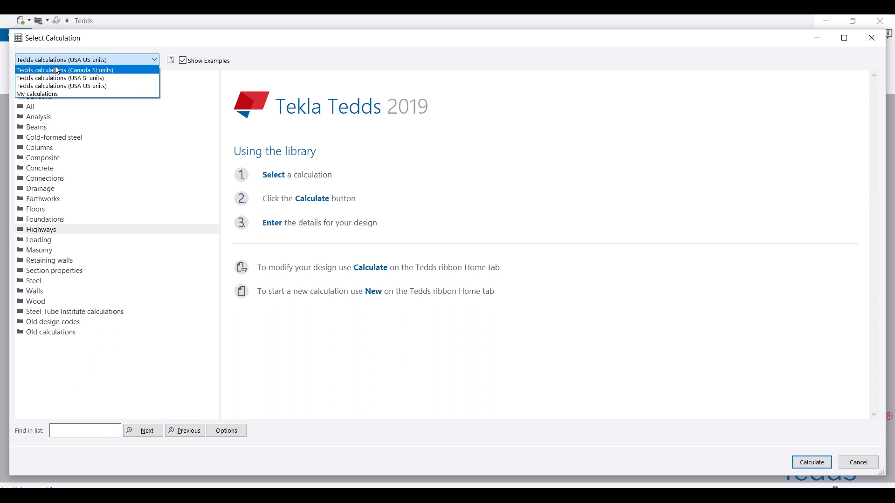
pyautogui.moveTo(62, 86)
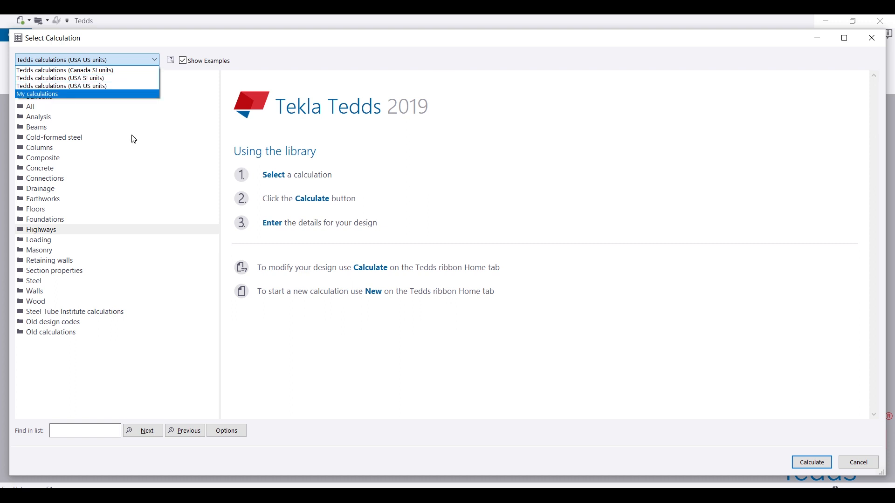
# Keep the USA US units library and close the Select Calculation browser.
pyautogui.click(61, 86)
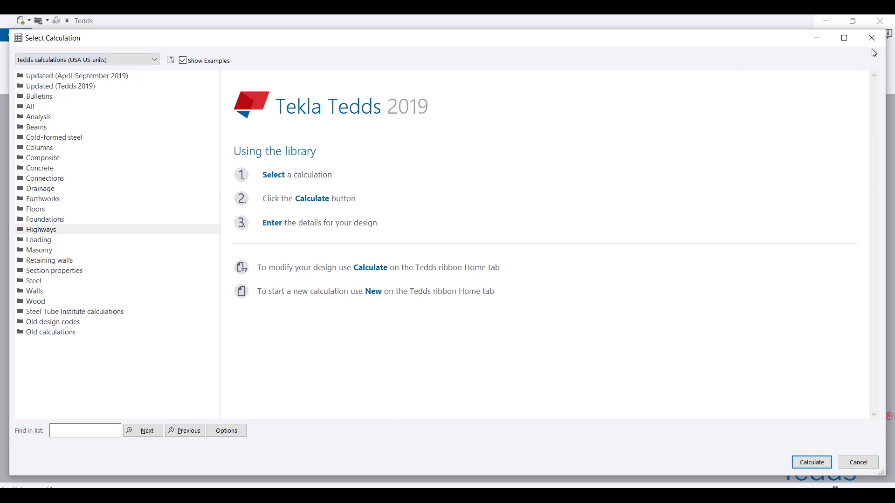
pyautogui.click(858, 462)
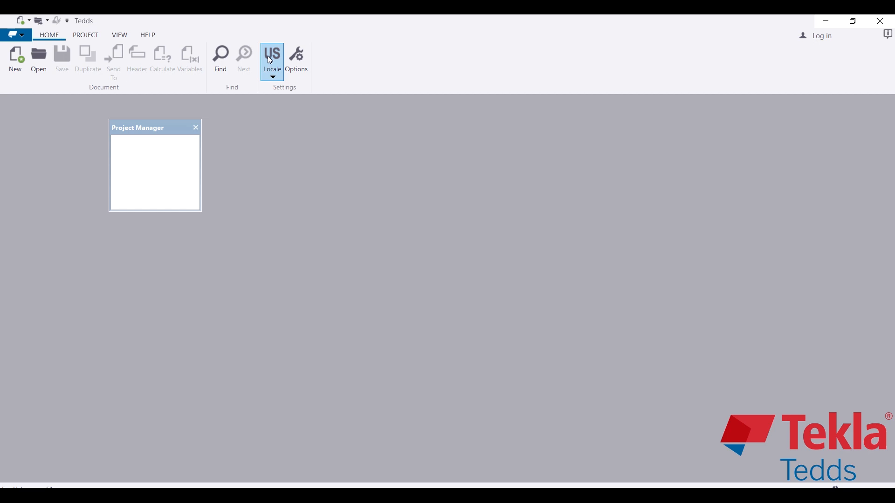
pyautogui.moveTo(278, 57)
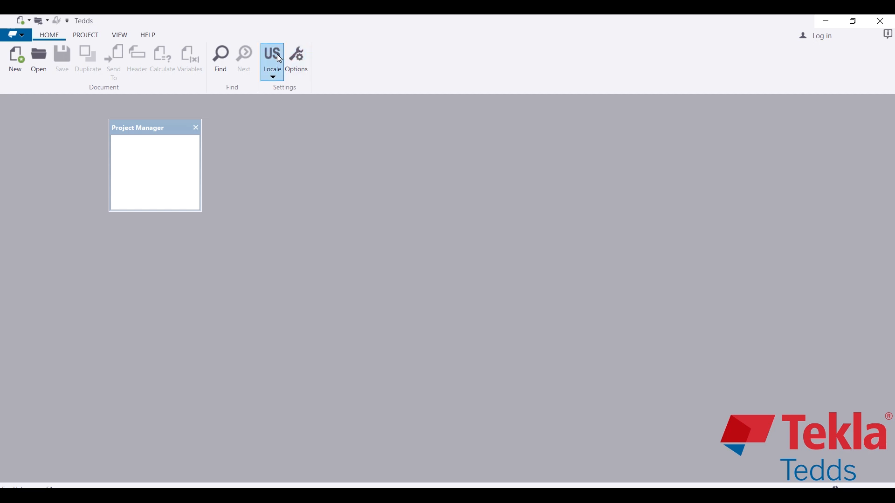
# Switch the Locale from USA to United Kingdom.
pyautogui.click(272, 60)
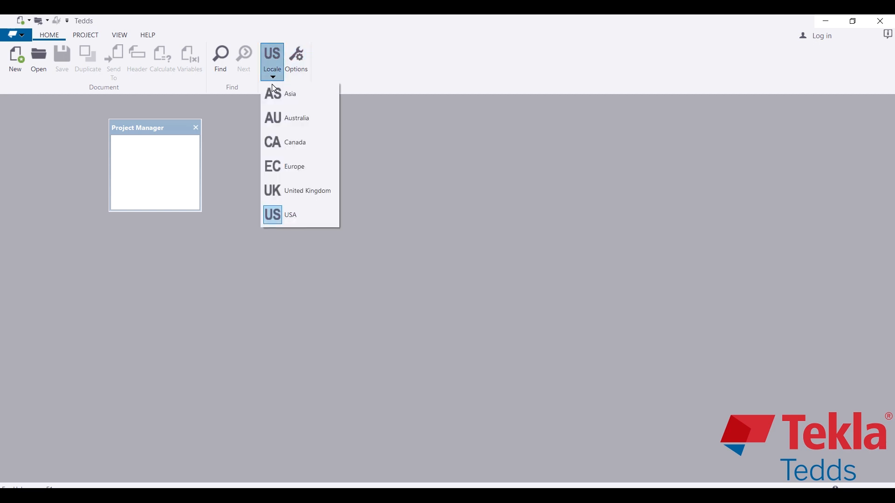
pyautogui.moveTo(300, 190)
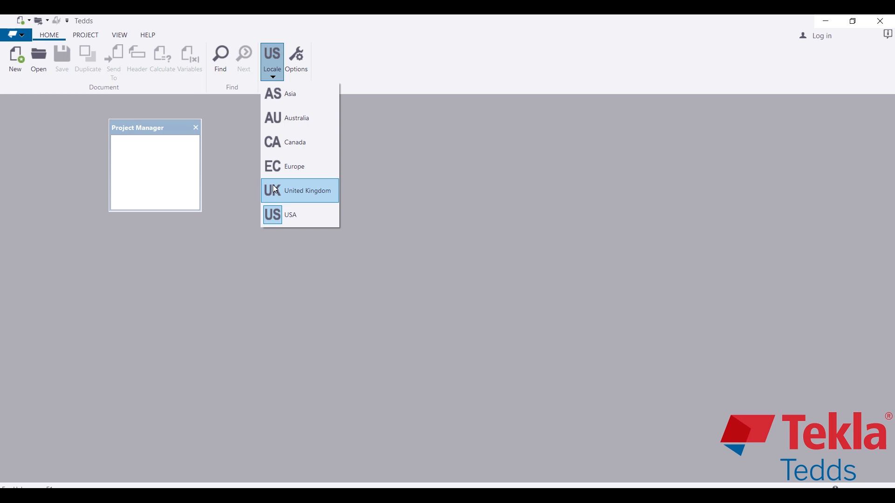
pyautogui.moveTo(280, 166)
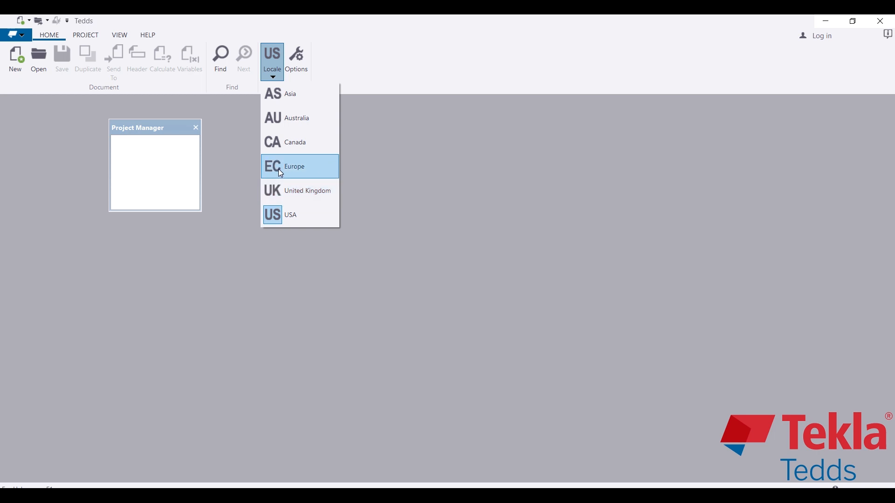
pyautogui.click(307, 191)
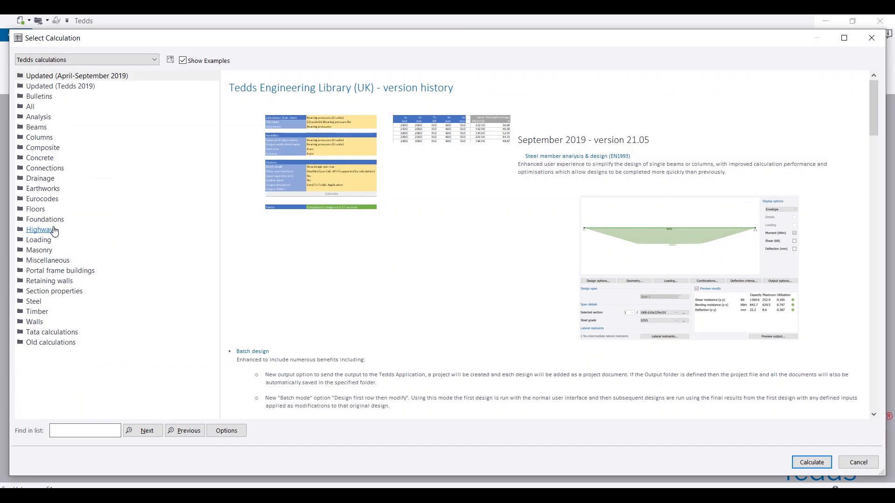
pyautogui.moveTo(40, 158)
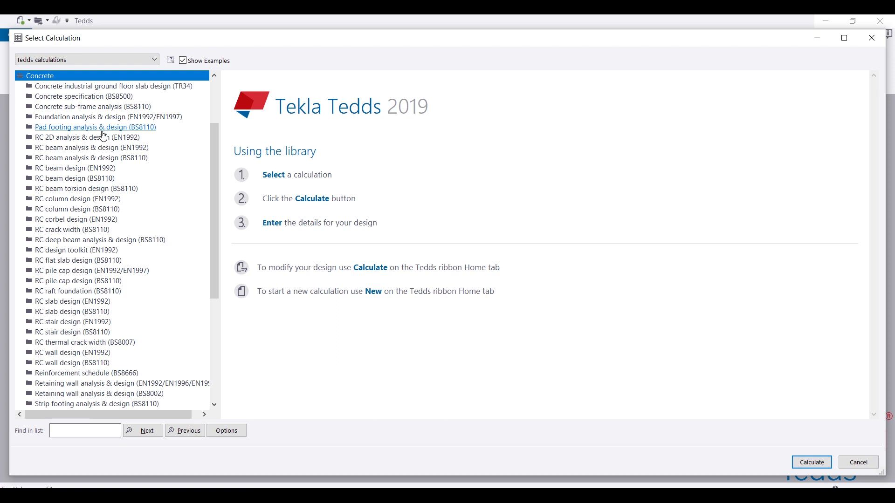
pyautogui.moveTo(91, 148)
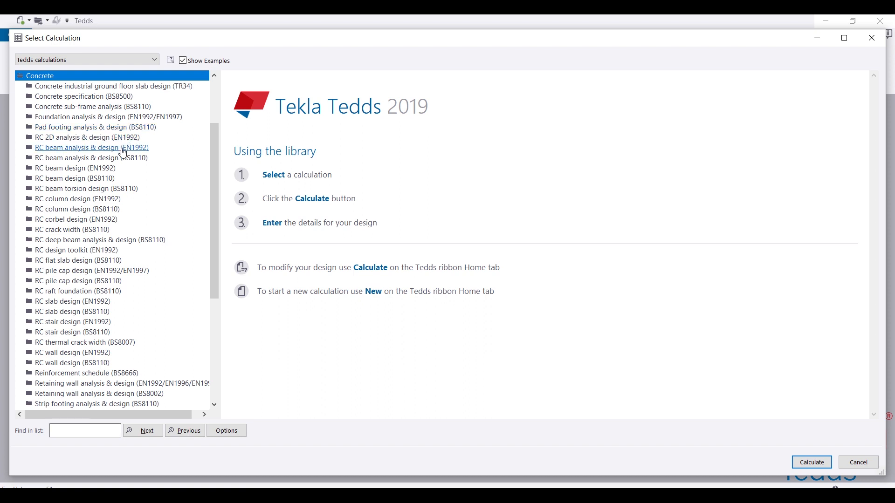